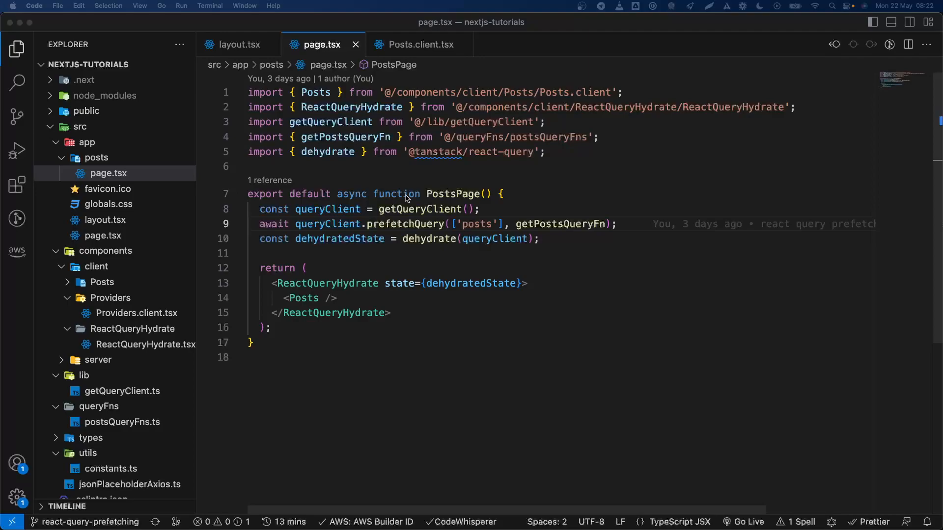
mouse_move(405, 162)
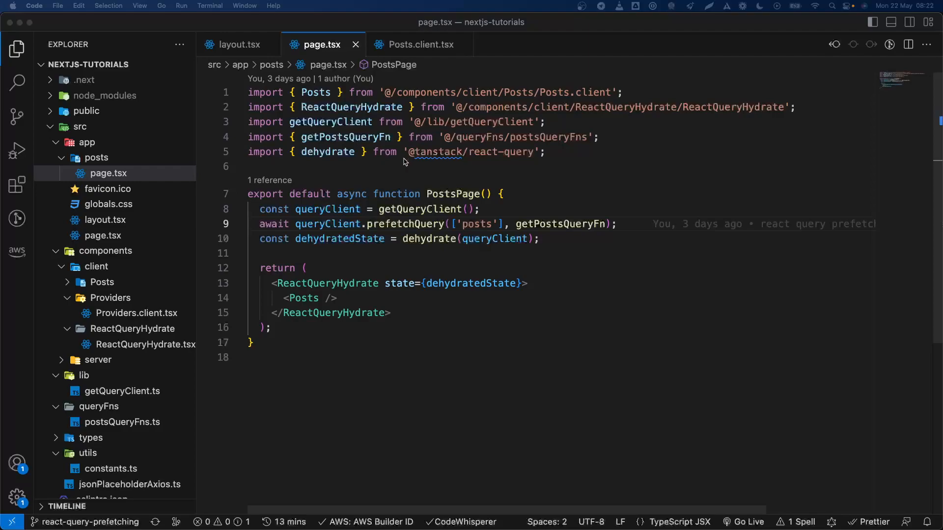
mouse_move(414, 197)
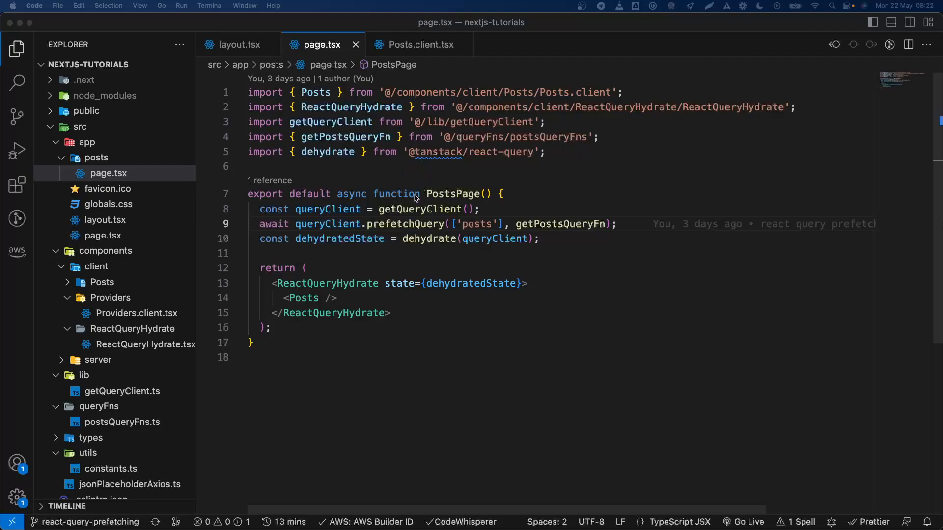
mouse_move(428, 207)
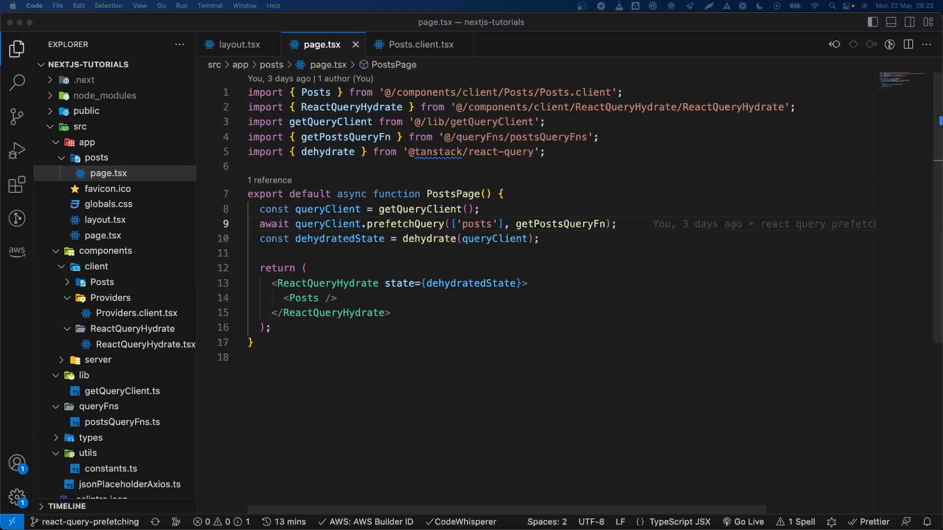
In postsQueryFns.ts, give getPostsQueryFn a ({ pageParam = 1 }) argument sent as the _page param.
double_click(404, 223)
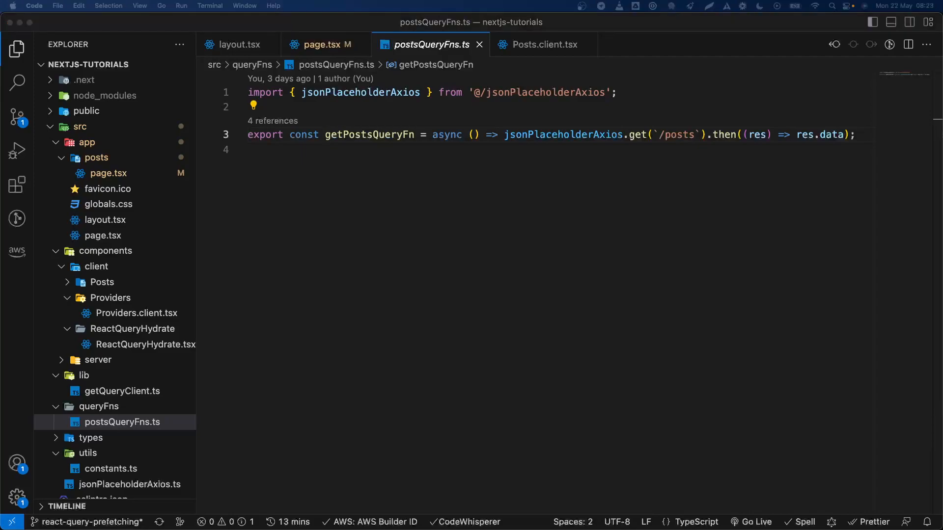
type("{ pageParam = 1 }")
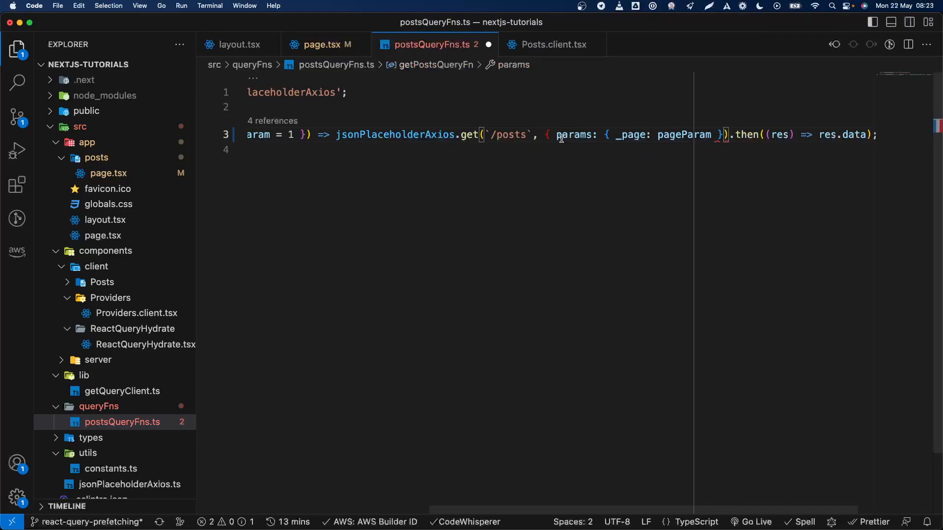
mouse_move(622, 135)
type("}")
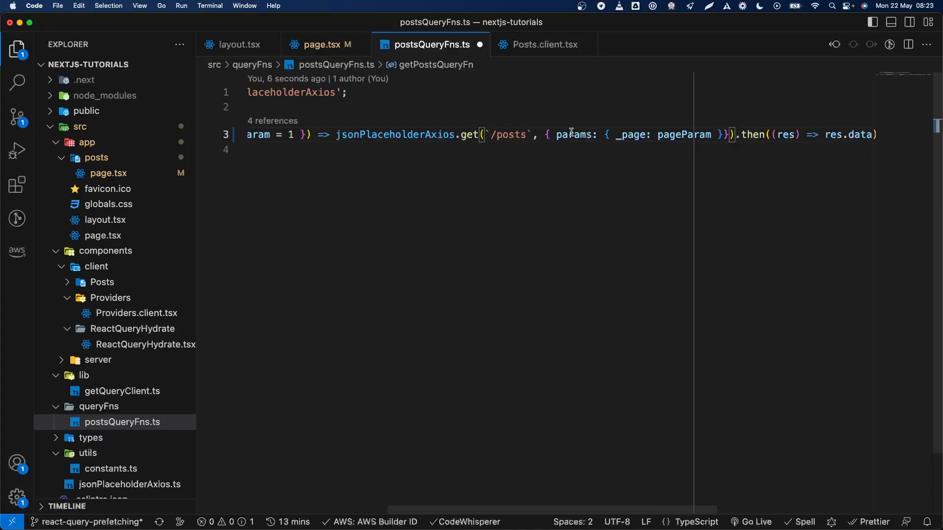
mouse_move(420, 138)
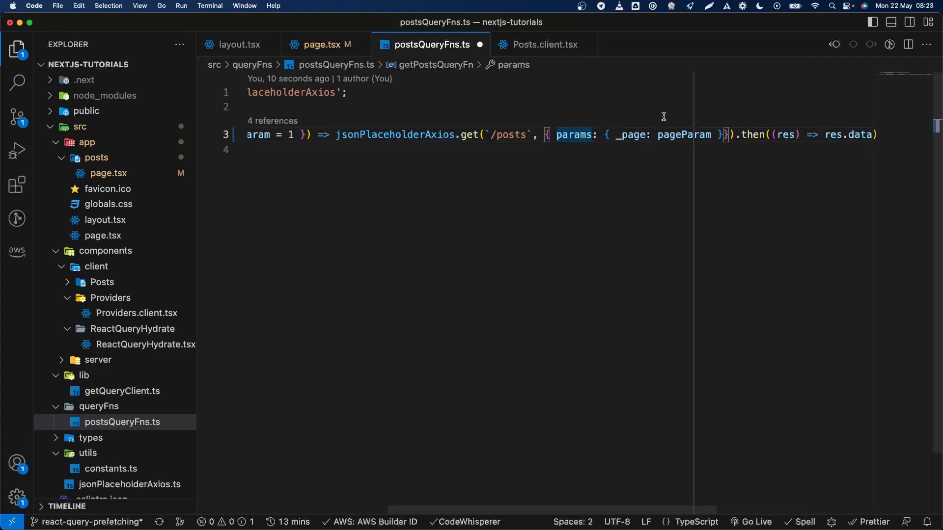
mouse_move(661, 187)
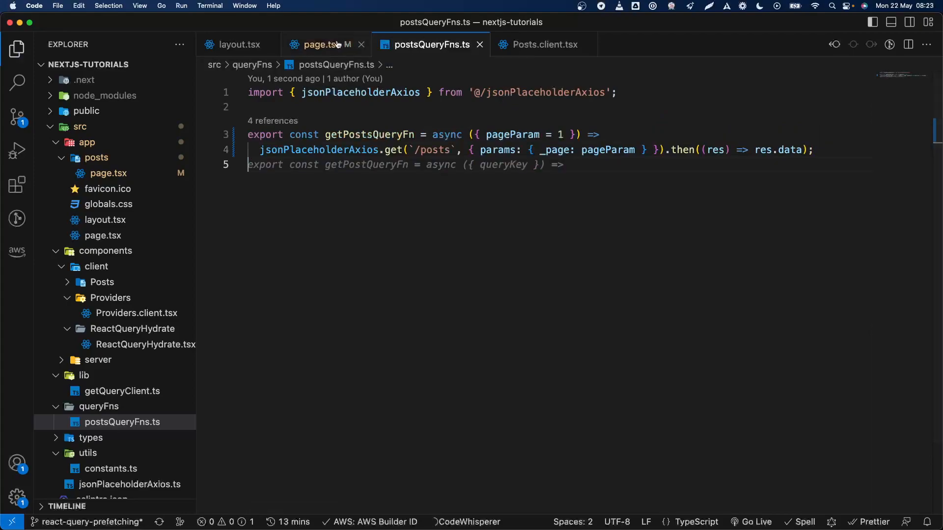
Switch page.tsx to prefetchInfiniteQuery and Posts.client.tsx to useInfiniteQuery.
left_click(320, 44)
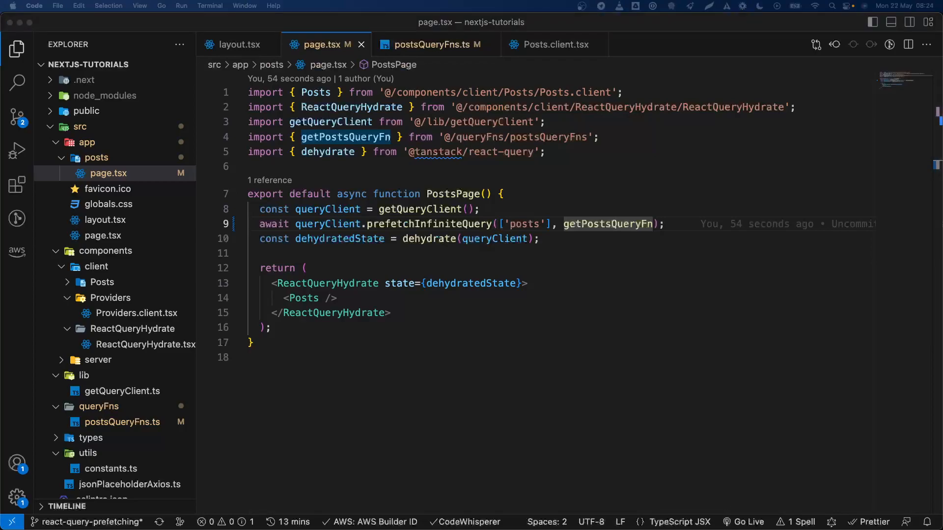
left_click(550, 44)
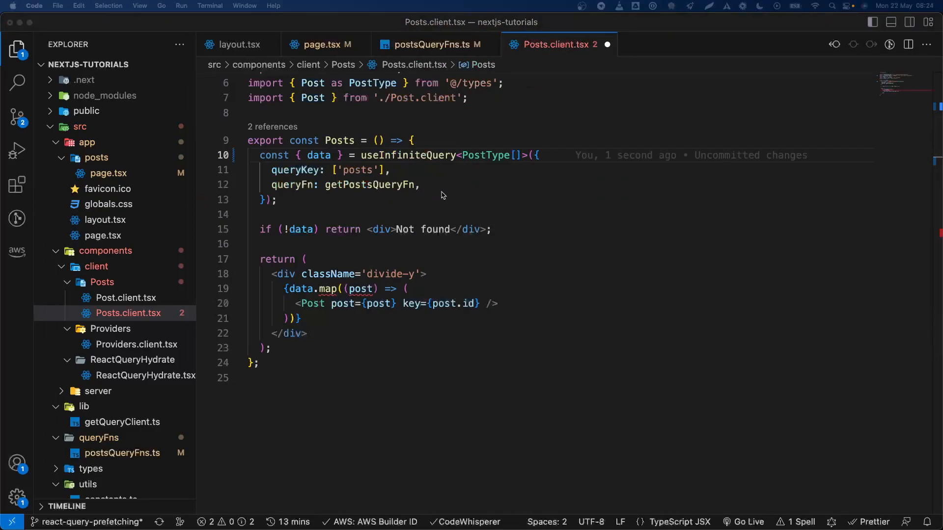
Add getNextPageParam: (_, pages) => pages.length + 1 to the useInfiniteQuery options.
type("getNextPageParam: (_, pages) => pages.length + 1,")
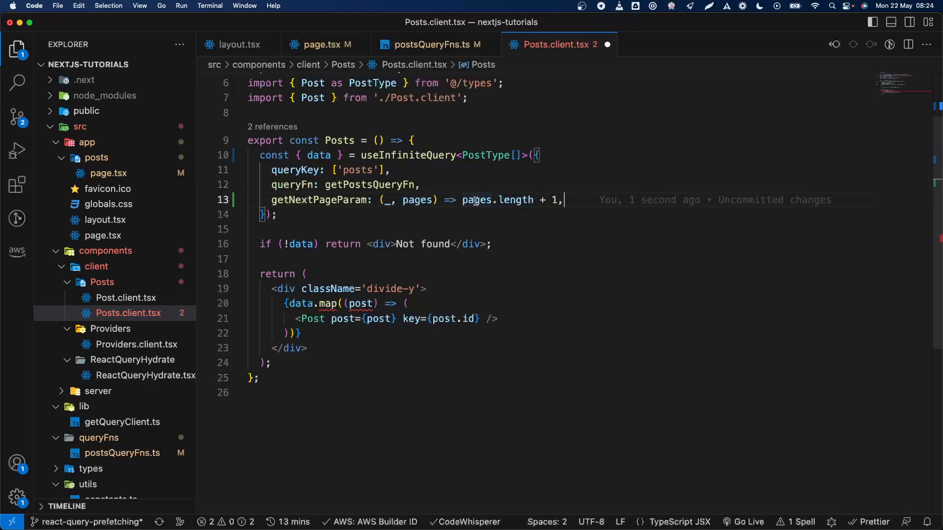
mouse_move(403, 171)
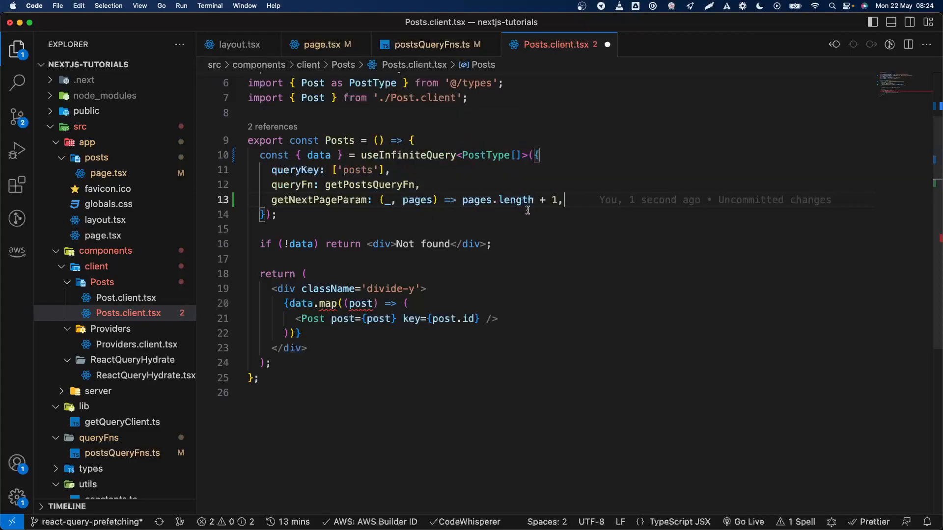
mouse_move(429, 234)
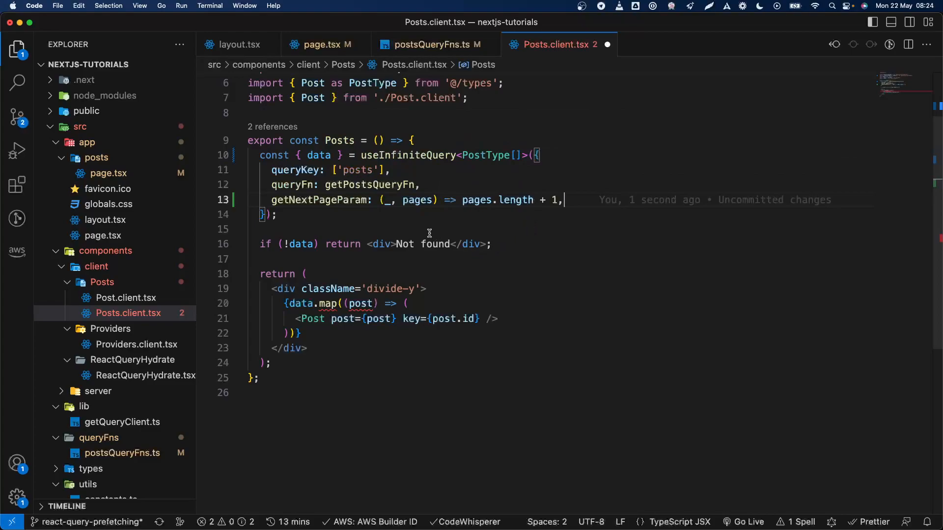
mouse_move(405, 216)
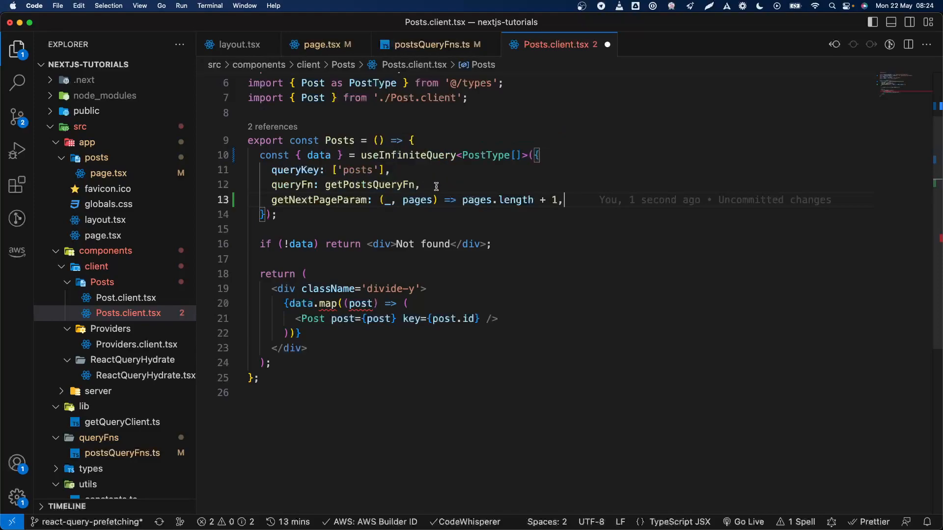
mouse_move(481, 256)
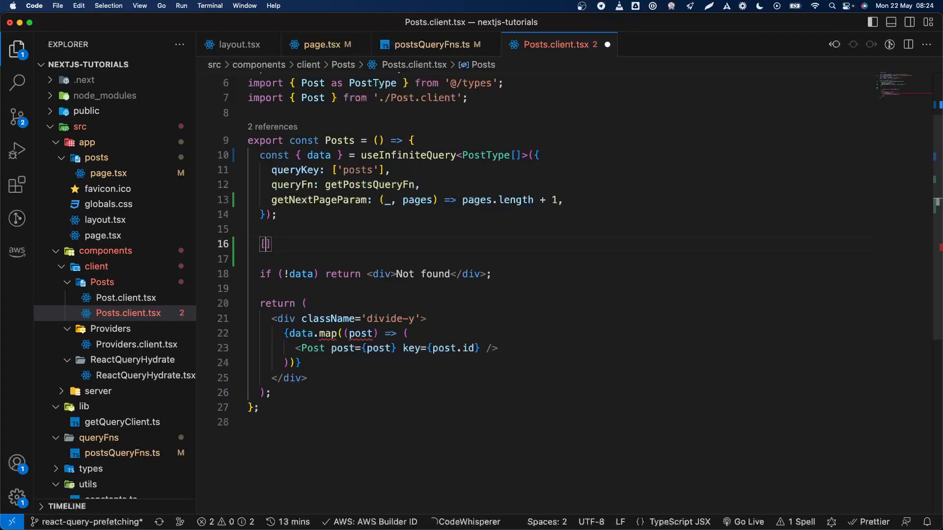
Sketch a sample nested array of posts to illustrate pages, then delete it.
type("[")
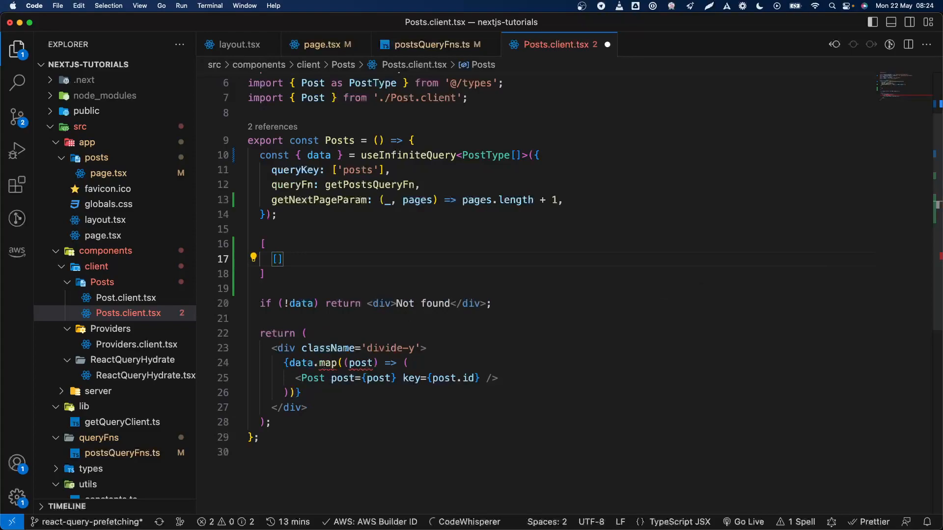
type("post,")
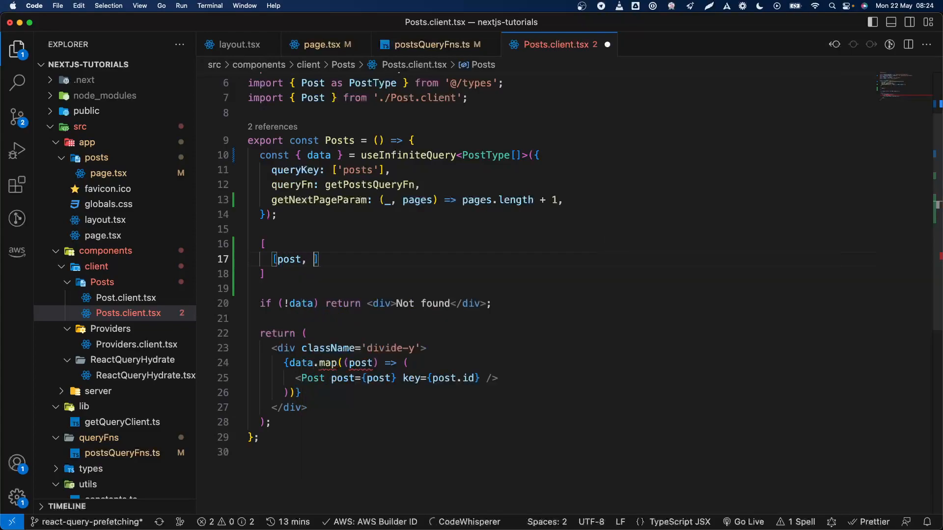
type("post")
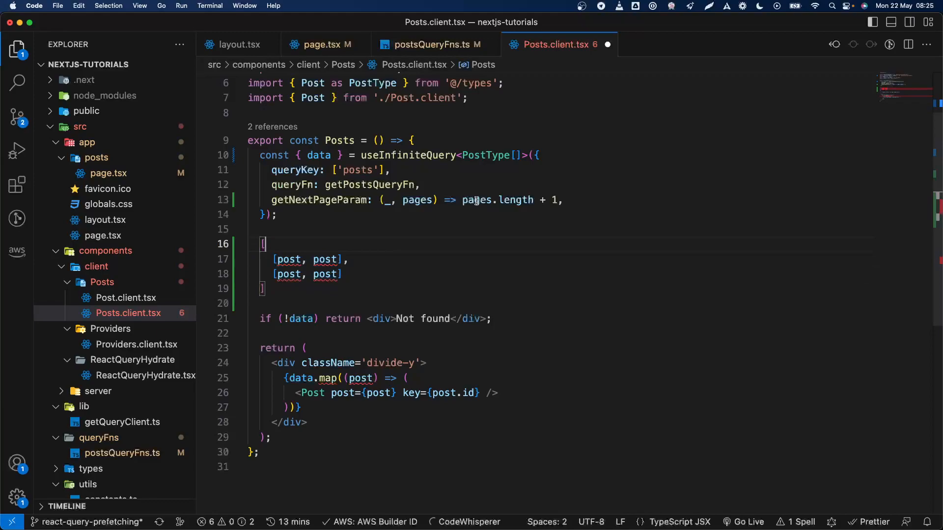
left_click(477, 200)
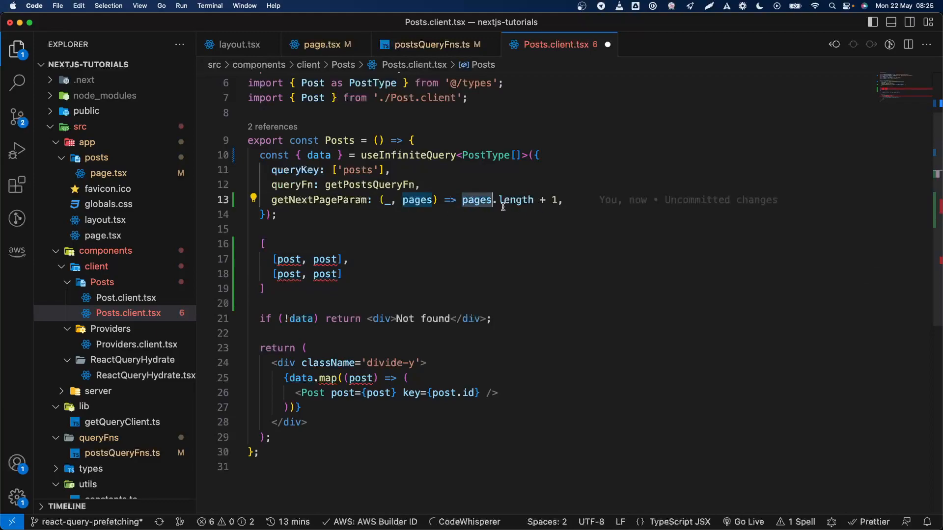
left_click_drag(263, 243, 269, 287)
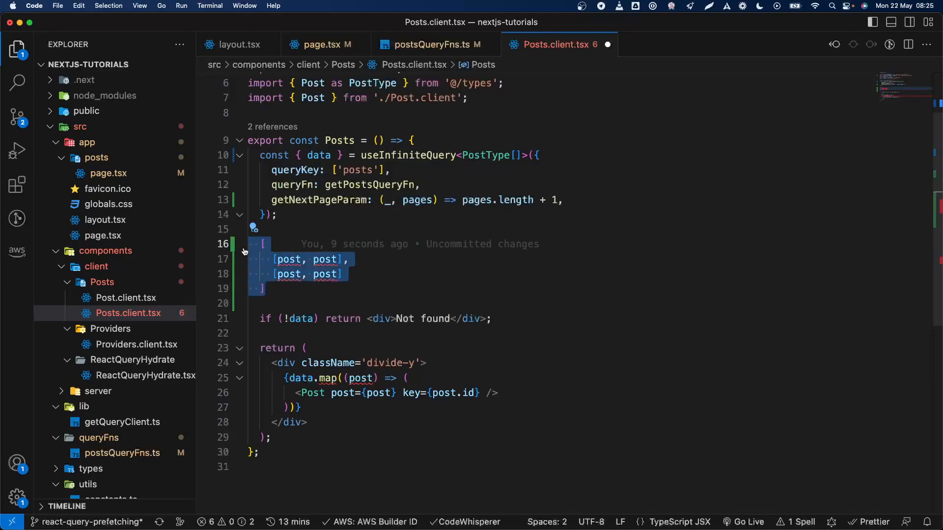
key("Delete")
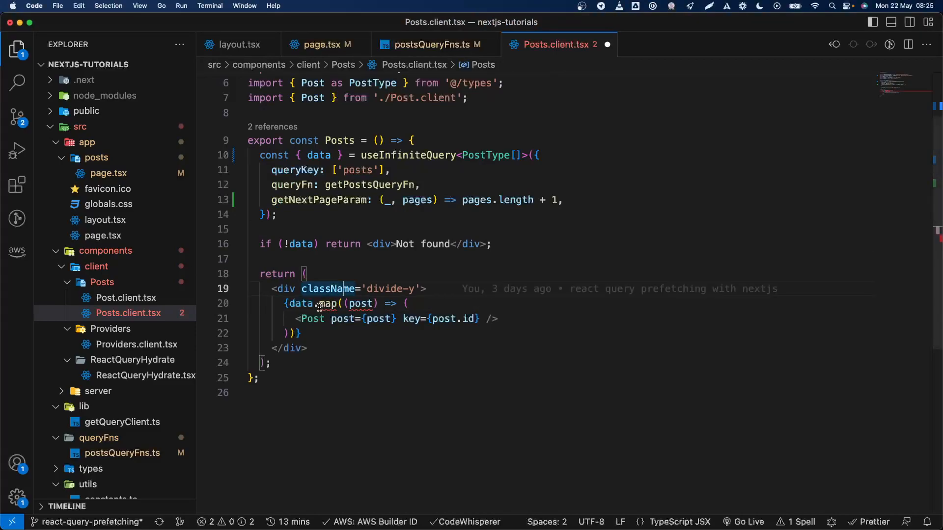
Replace the old posts map with data.pages.map((group, i) => ...).
type("pages")
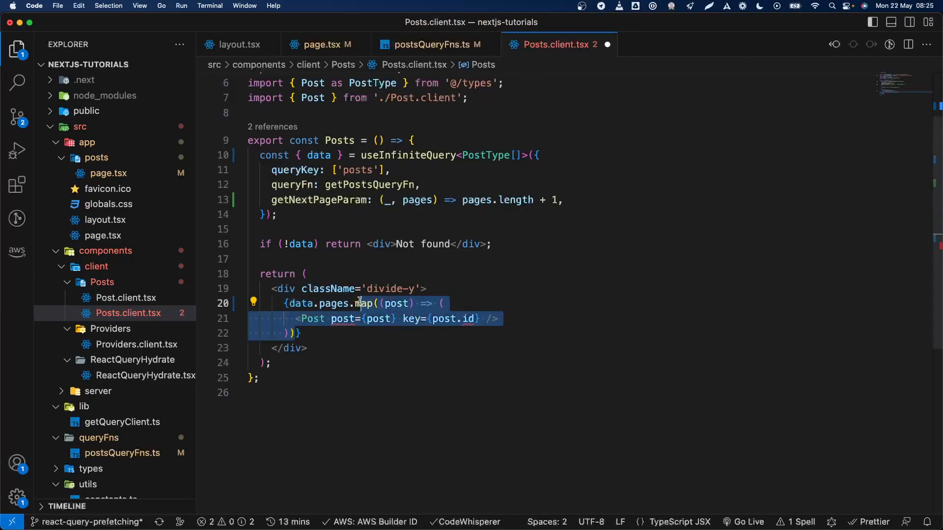
key("Delete")
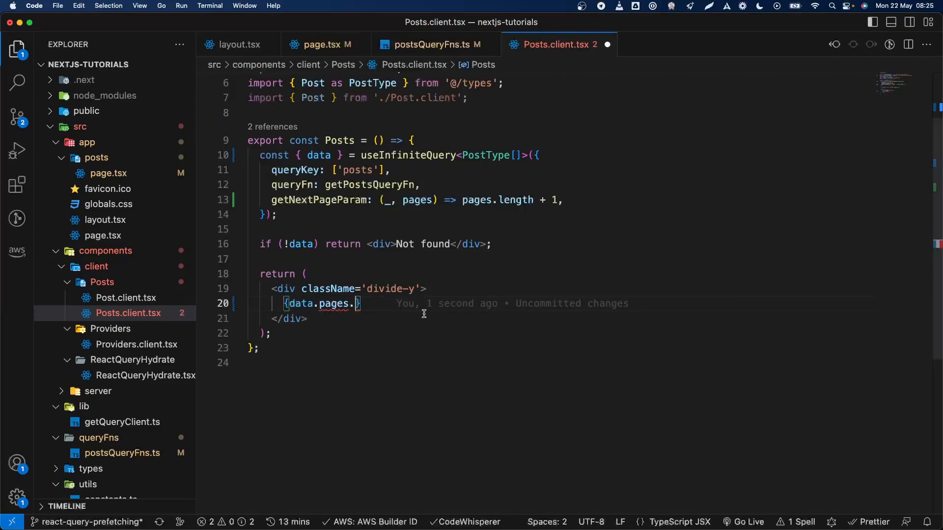
type("map()")
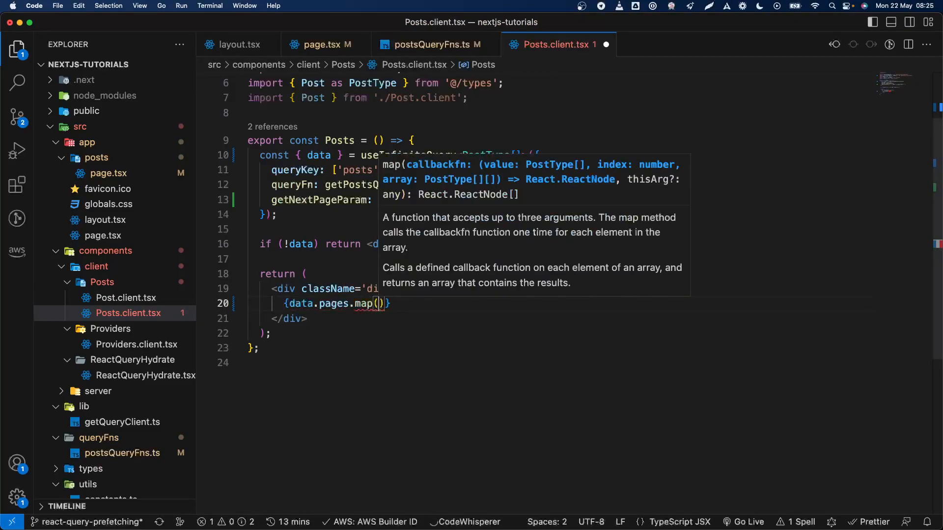
type("group)")
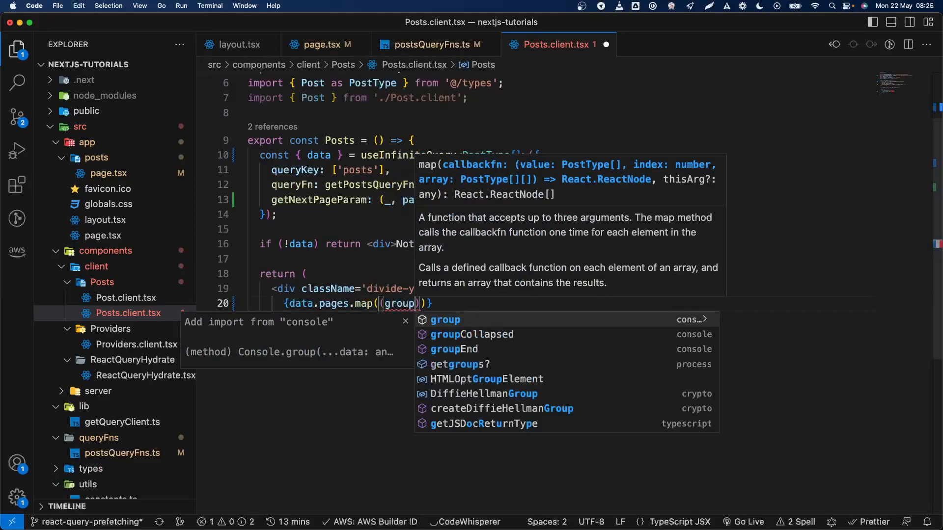
type(", i")
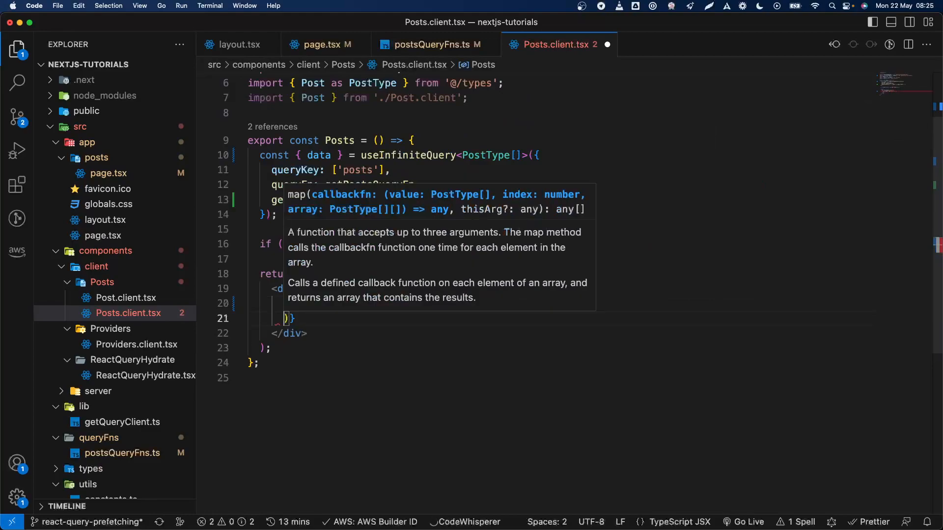
Wrap each group in a <Fragment key={i}> rendering a Post for every post in it.
type("<Fragment >")
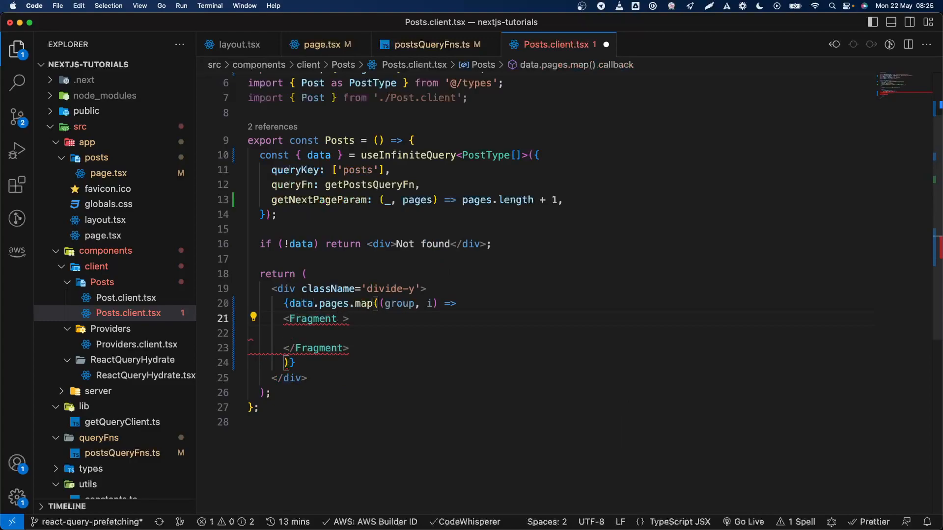
type("key={i}")
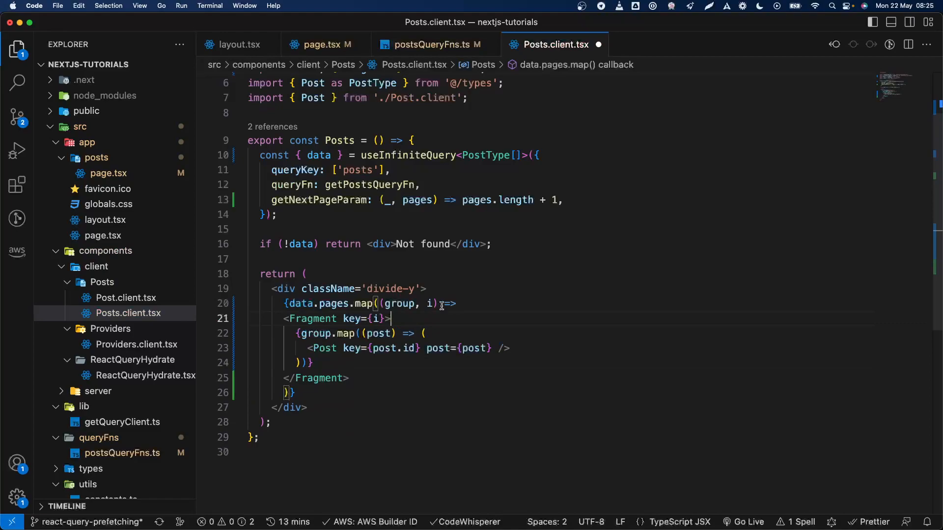
double_click(399, 304)
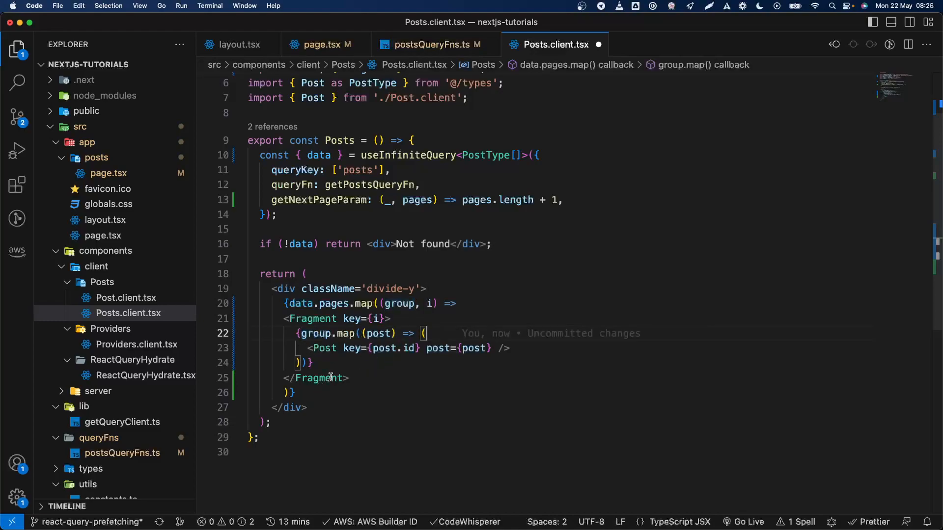
mouse_move(546, 310)
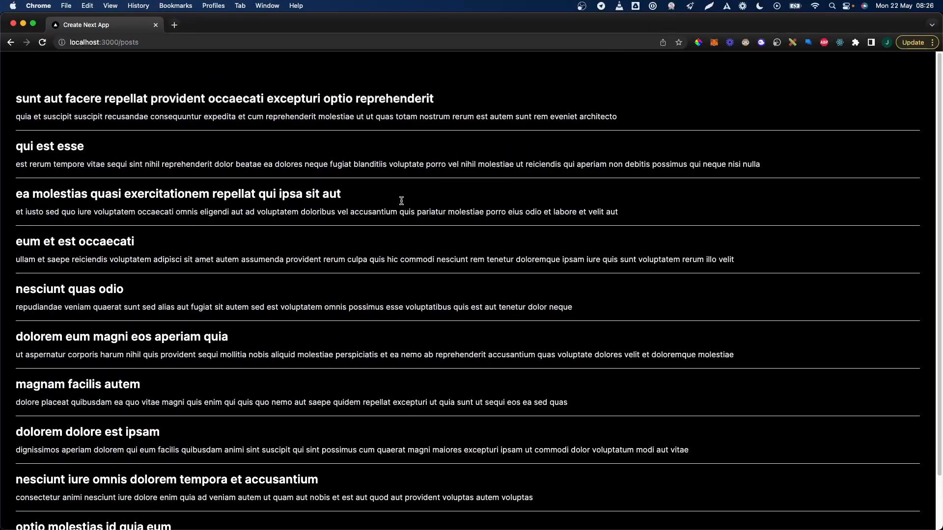
mouse_move(14, 97)
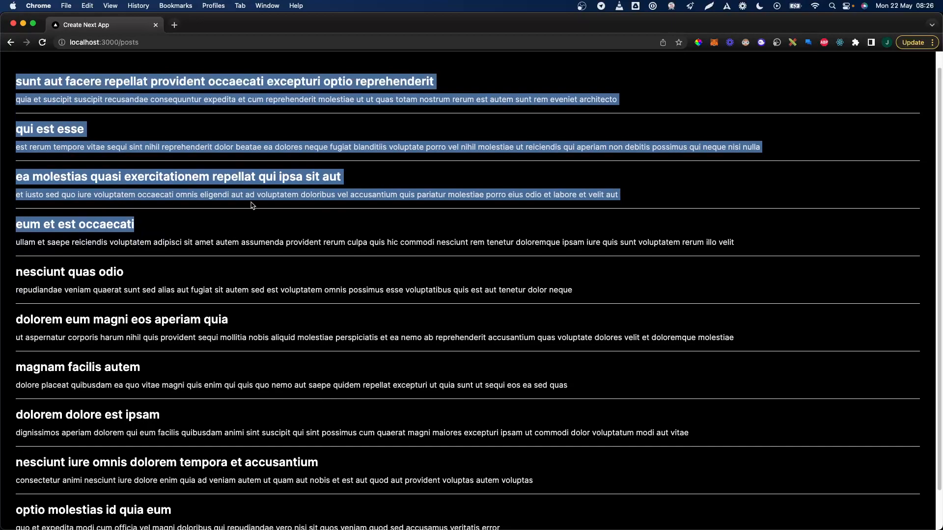
scroll("down", 3)
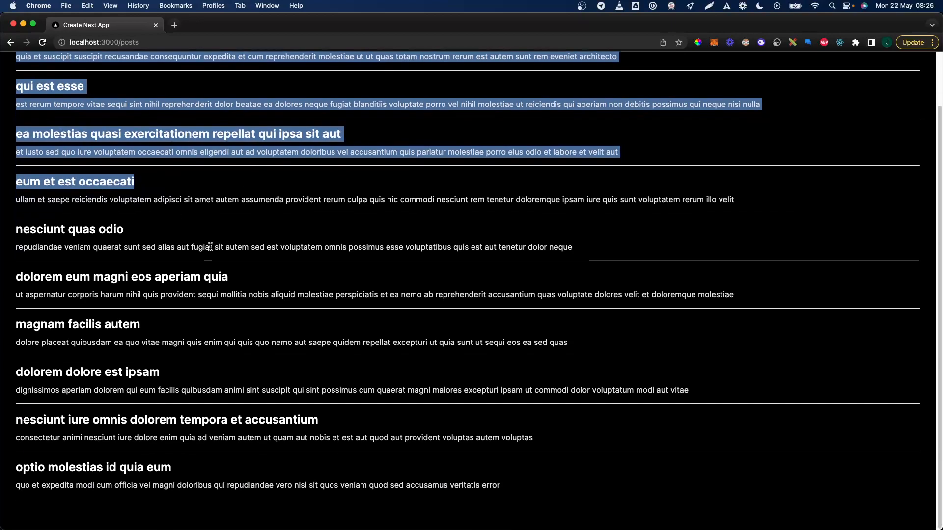
left_click(324, 225)
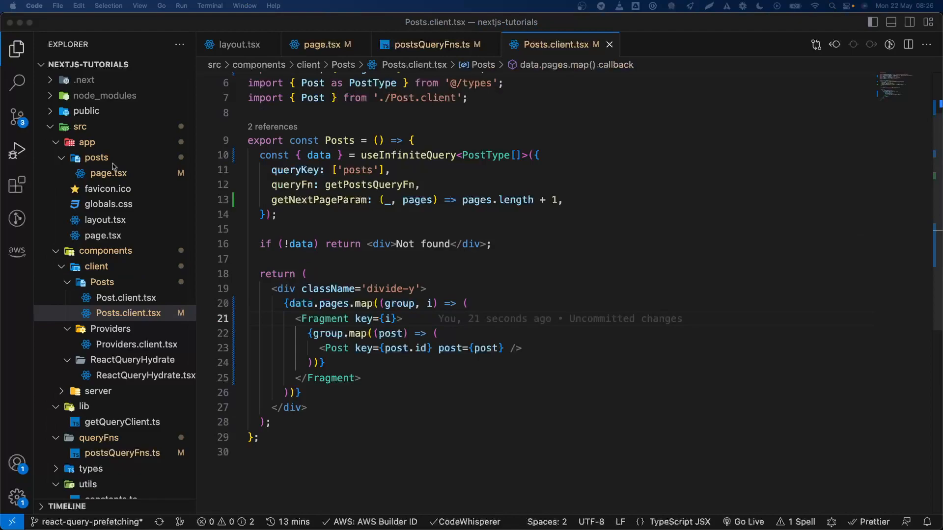
mouse_move(347, 158)
type(", isLoading, isFetchingNextPage, fetchNextPage, hasNextPage")
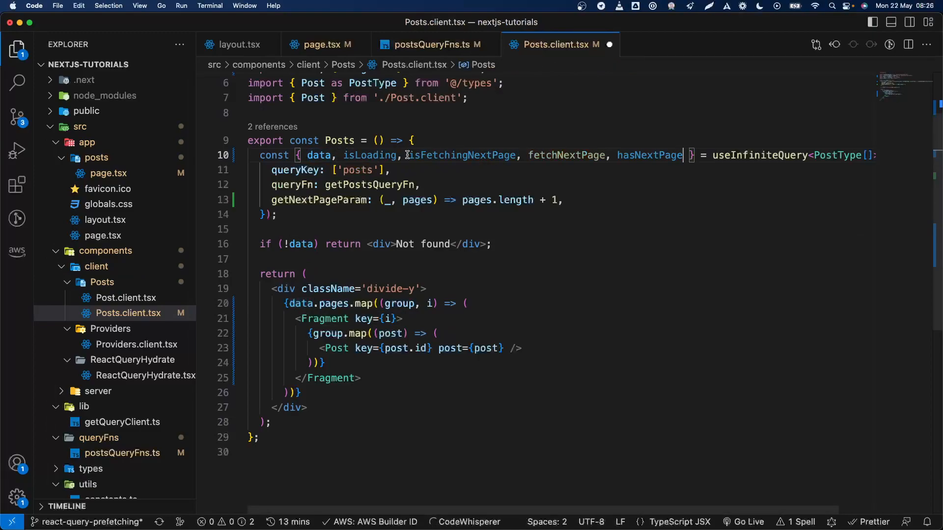
Destructure isLoading, isFetchingNextPage, fetchNextPage and hasNextPage from useInfiniteQuery.
double_click(461, 155)
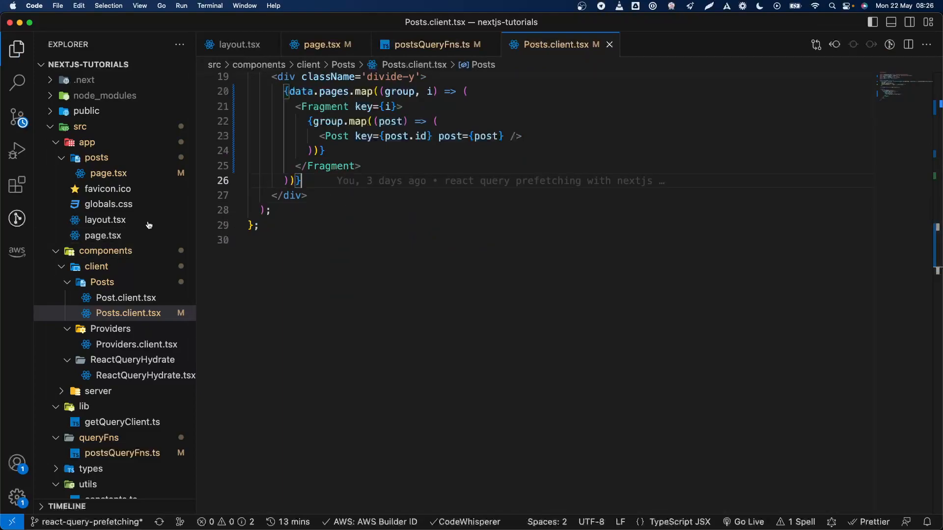
After the map, render <div>Loading more...</div> when isFetchingNextPage is true.
type("{}")
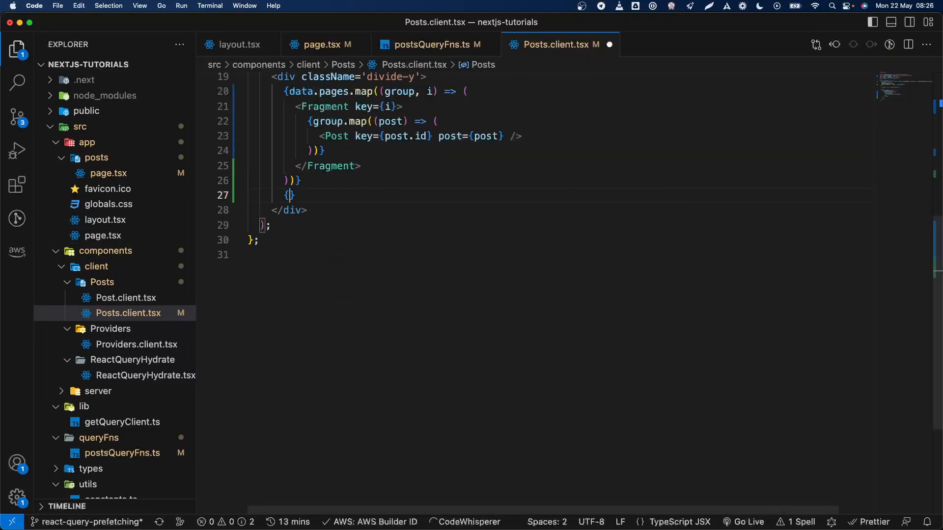
type("isFetchingNextPage ?")
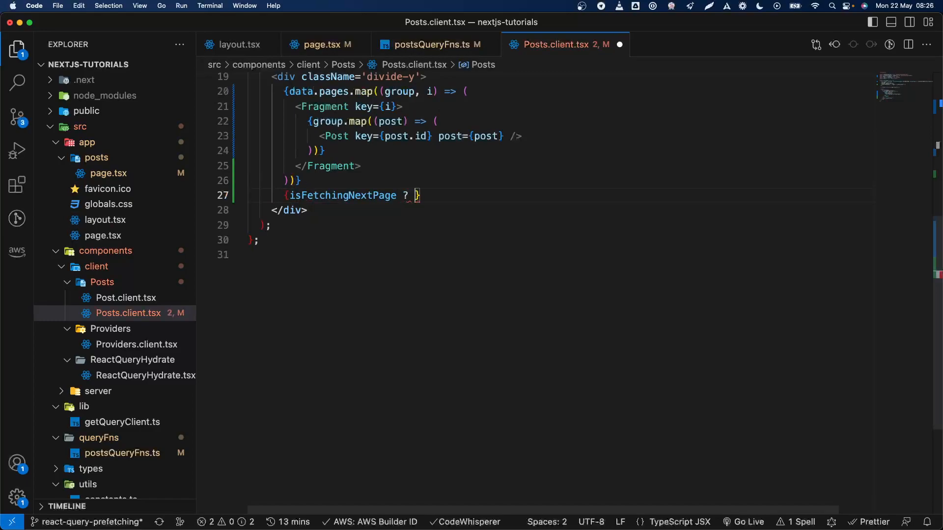
type("<div></")
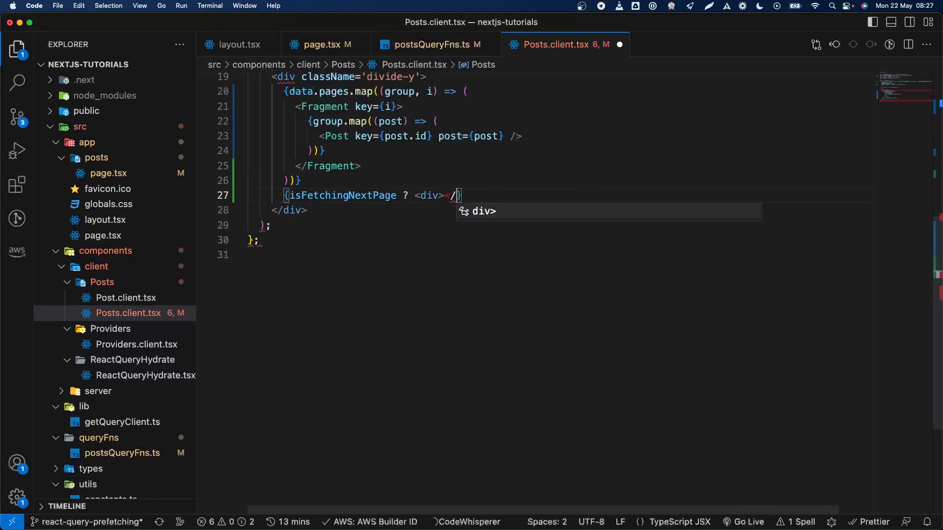
key("Enter")
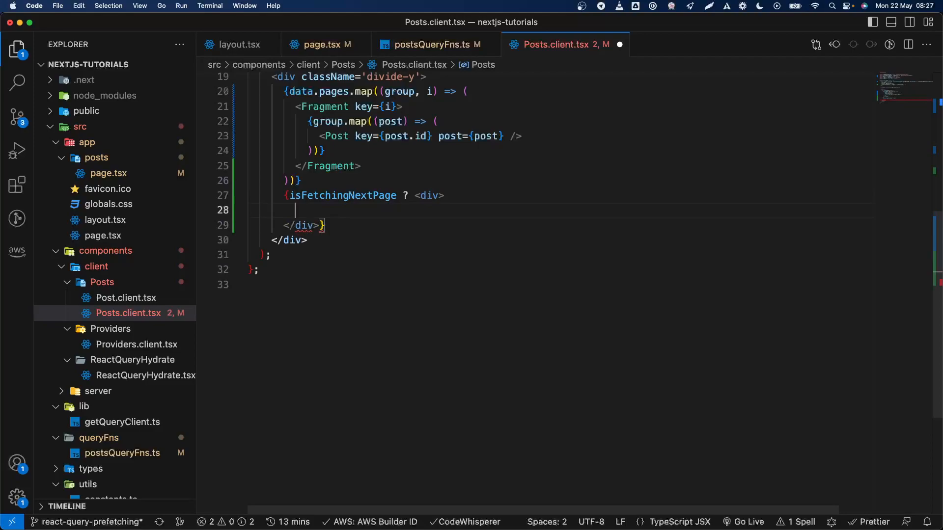
type("Loading more...")
left_click(562, 225)
type(" : ")
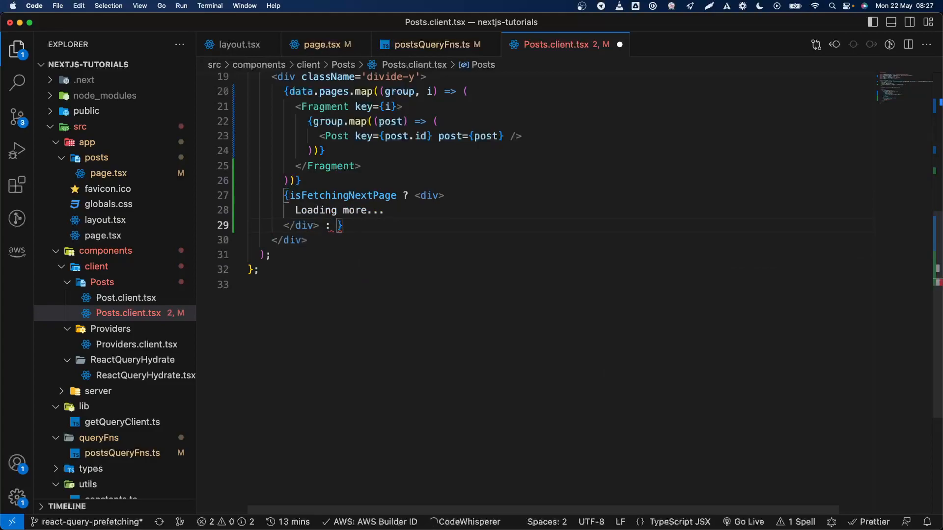
Otherwise render a Load More button calling fetchNextPage when hasNextPage, else null.
type("hasNextPage ?")
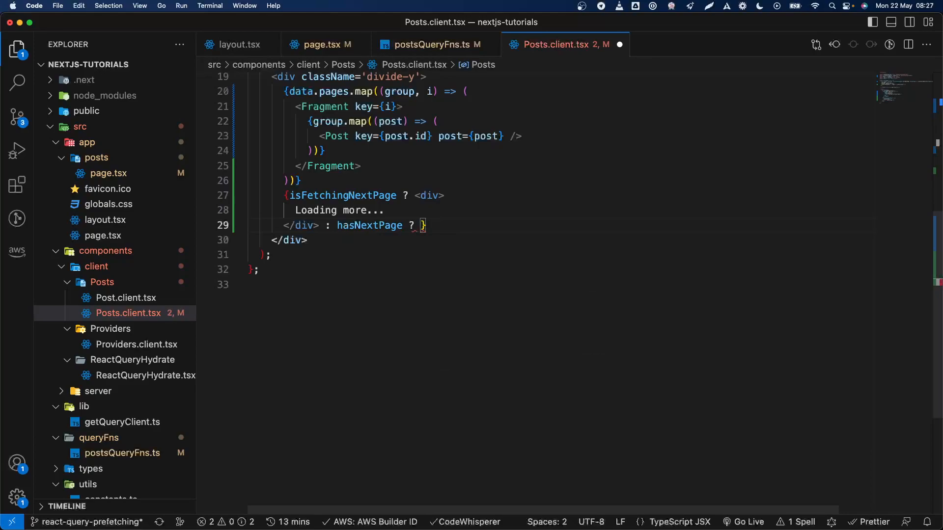
type("<button onClick={() => fetchNextPage(")
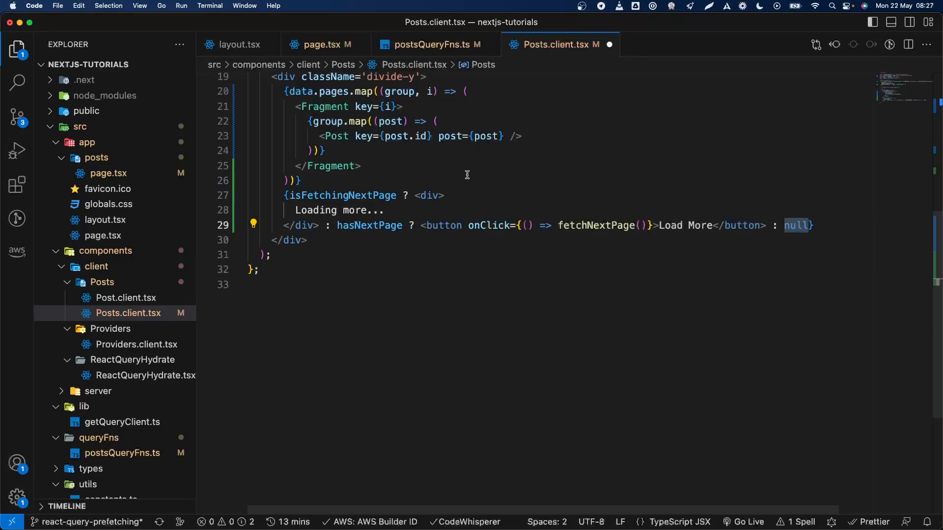
Save to let Prettier format the conditional, then remove the unused isLoading value.
key("cmd+s")
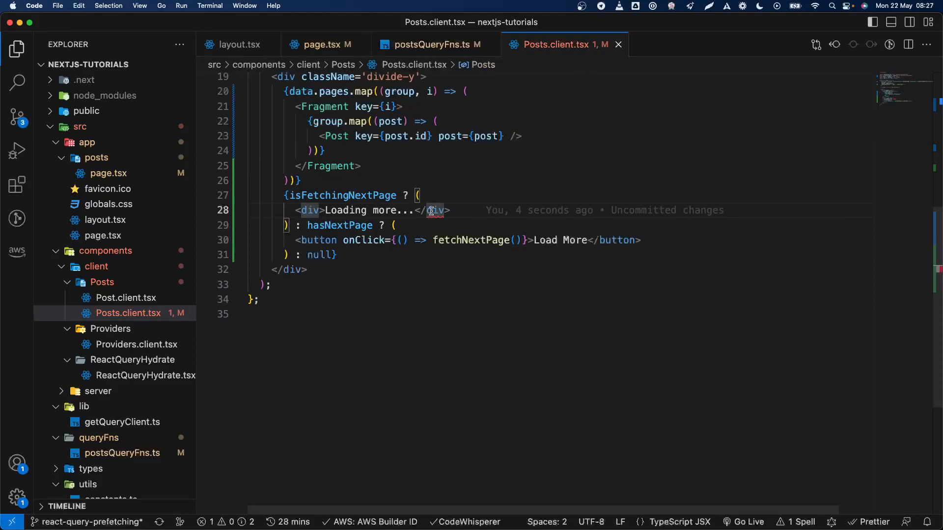
mouse_move(436, 210)
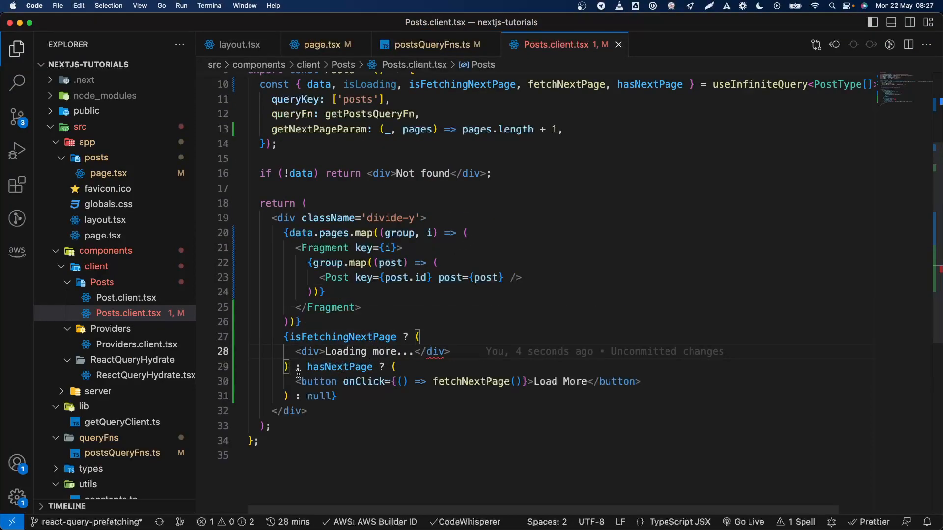
double_click(319, 396)
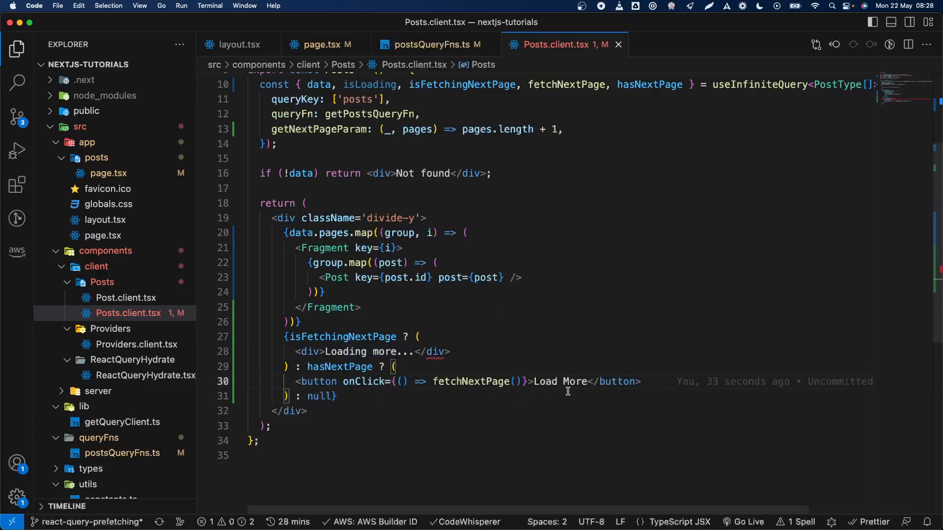
mouse_move(465, 381)
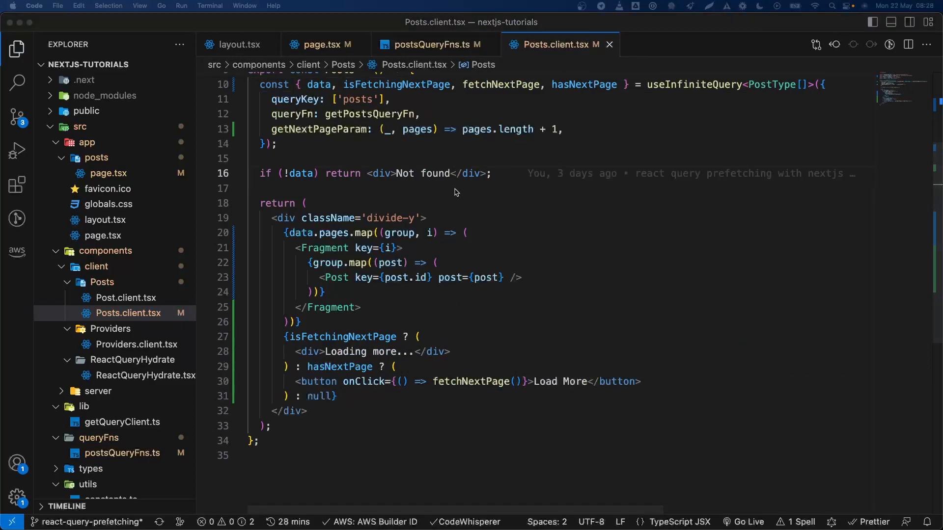
mouse_move(479, 198)
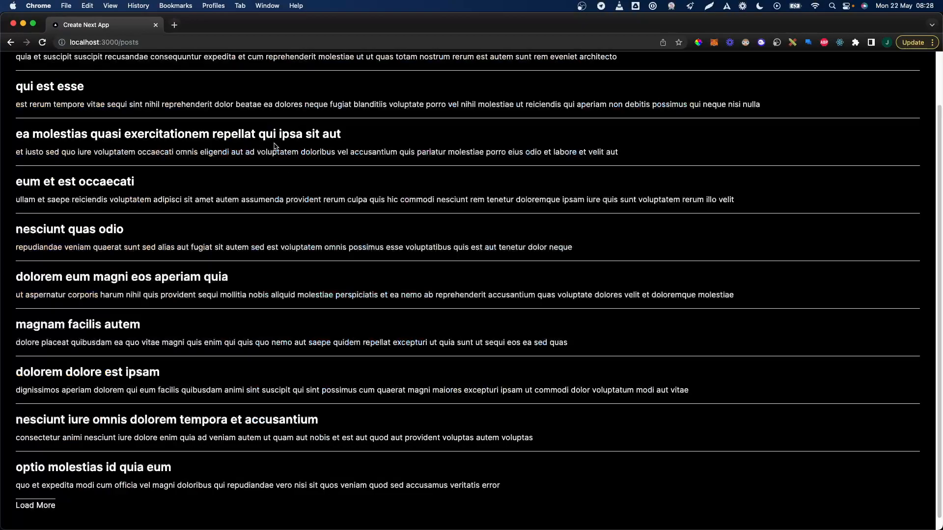
On localhost:3000/posts in Chrome, scroll down and load two more pages with Load More.
left_click(36, 504)
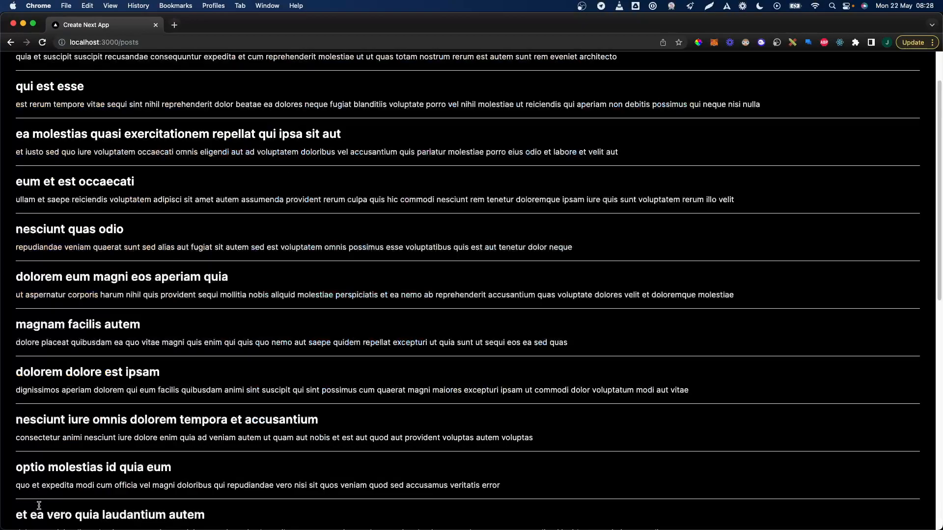
scroll("down", 3)
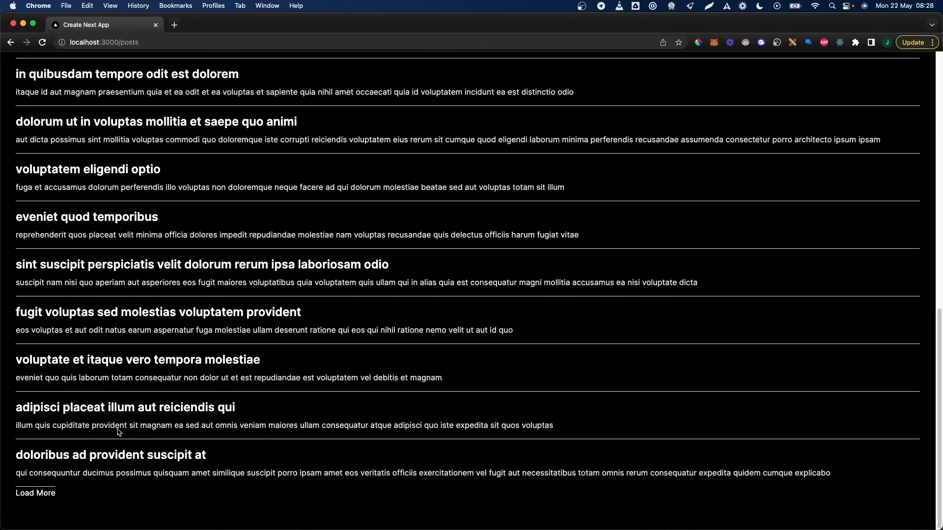
left_click(35, 492)
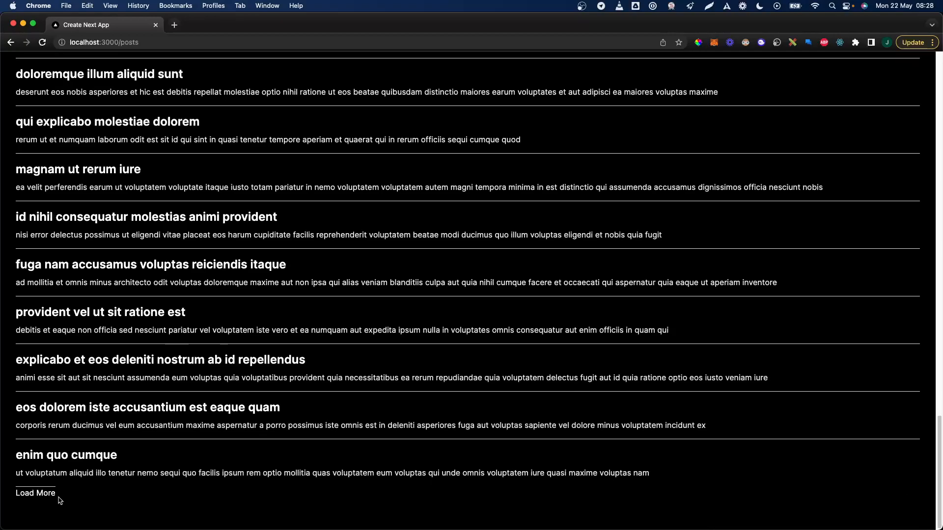
left_click(35, 493)
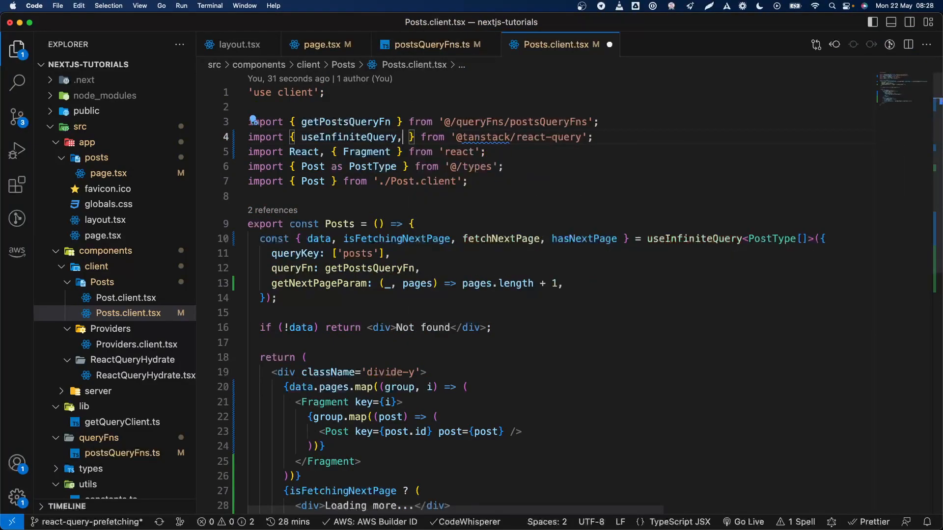
left_click(320, 44)
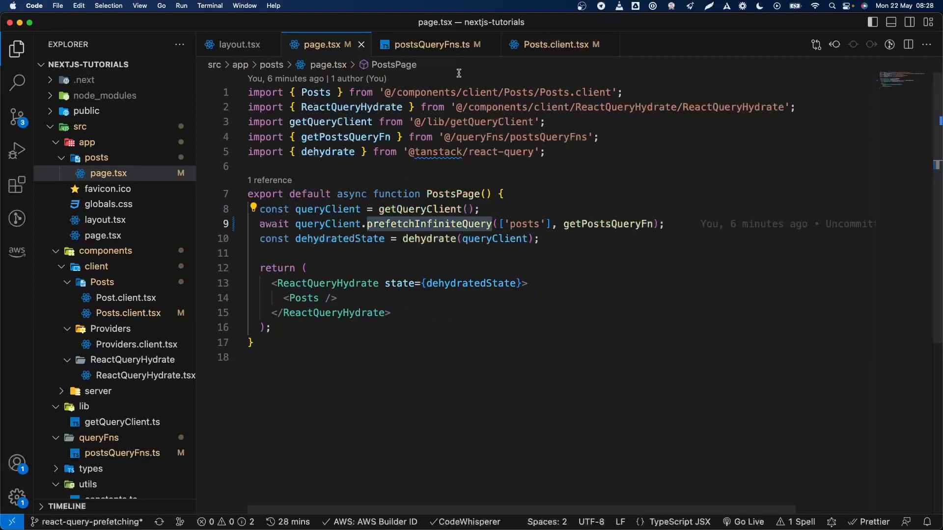
left_click(430, 44)
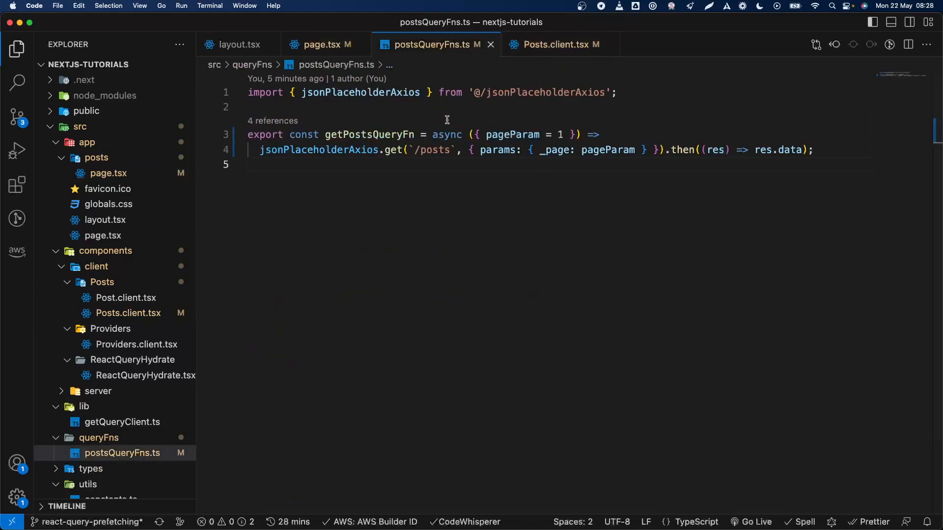
left_click_drag(475, 134, 569, 135)
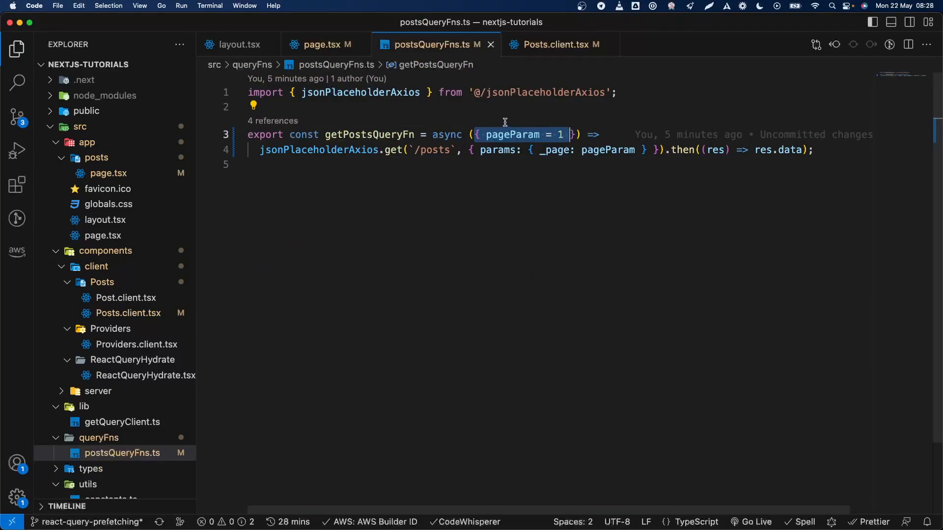
mouse_move(463, 10)
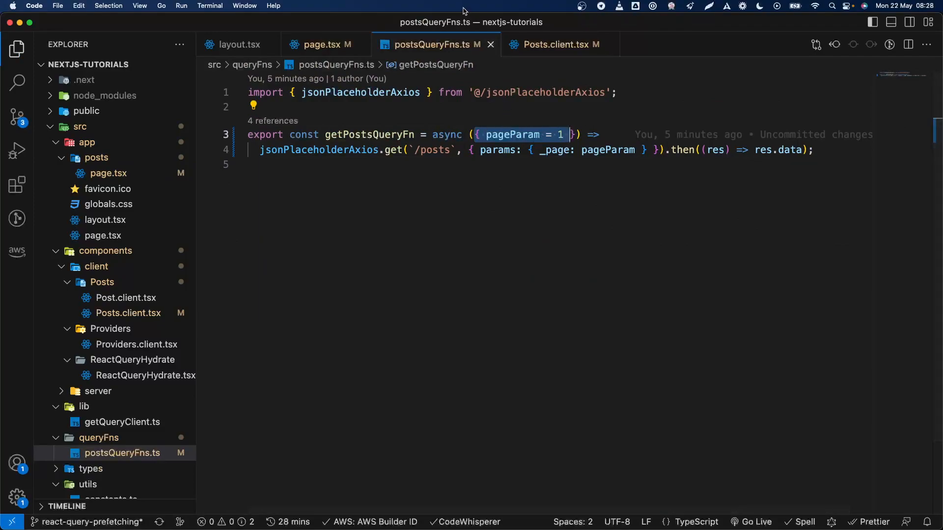
mouse_move(422, 105)
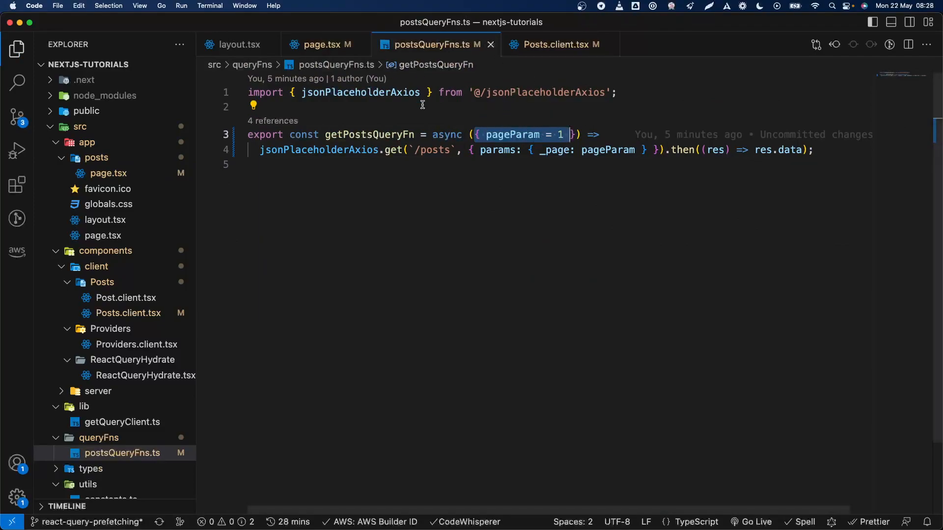
mouse_move(577, 141)
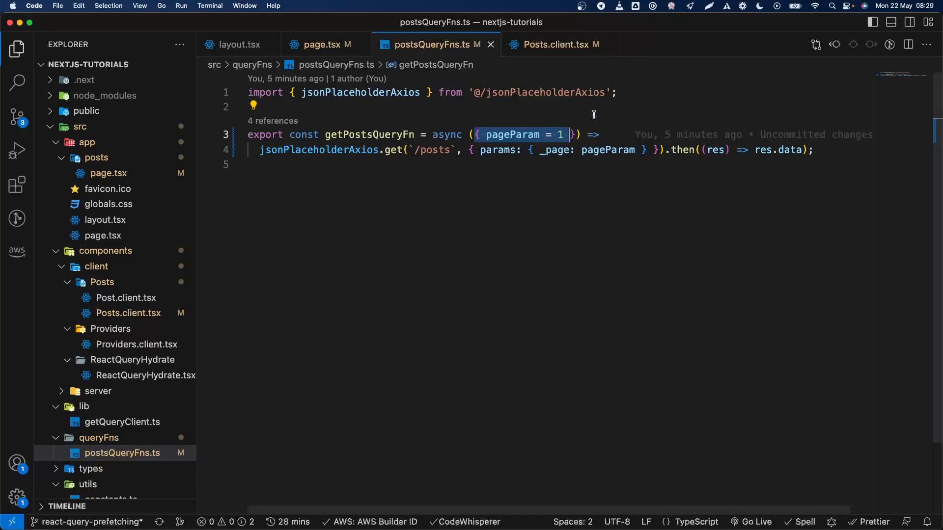
mouse_move(541, 50)
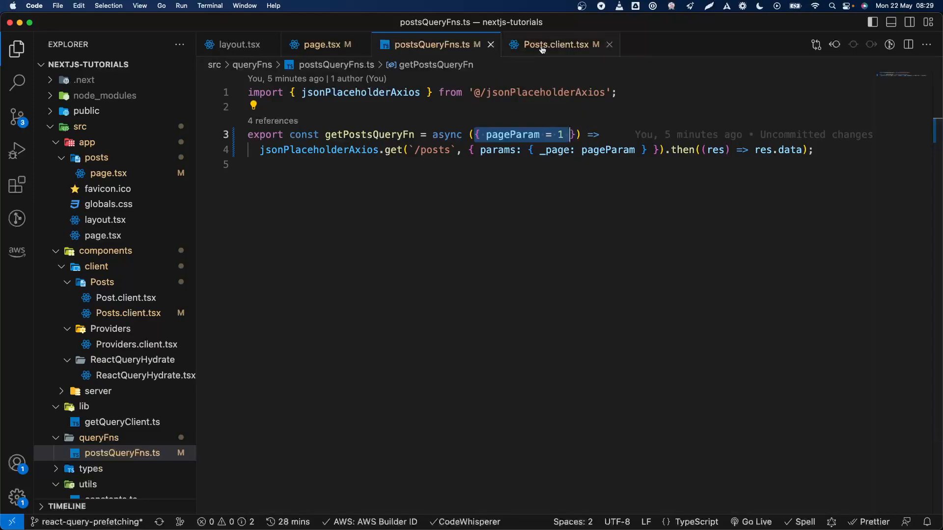
left_click(556, 44)
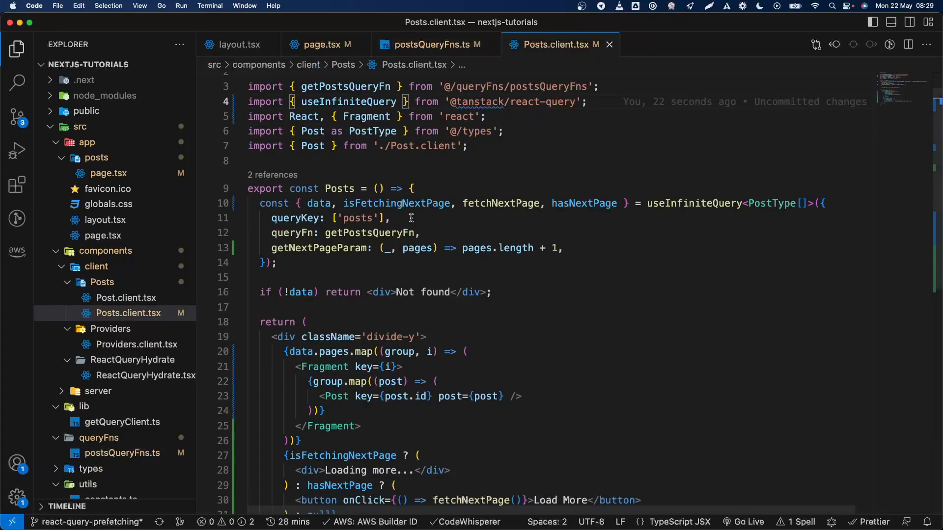
scroll("down", 3)
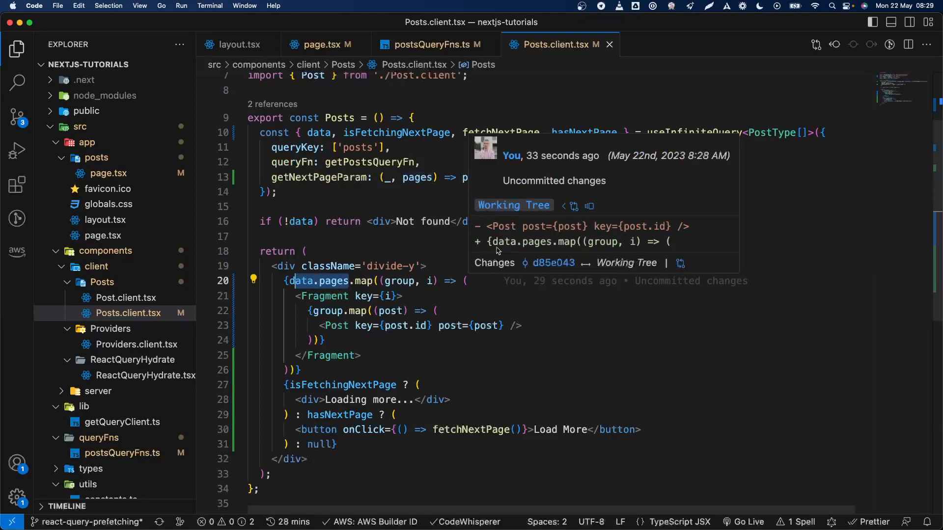
mouse_move(310, 301)
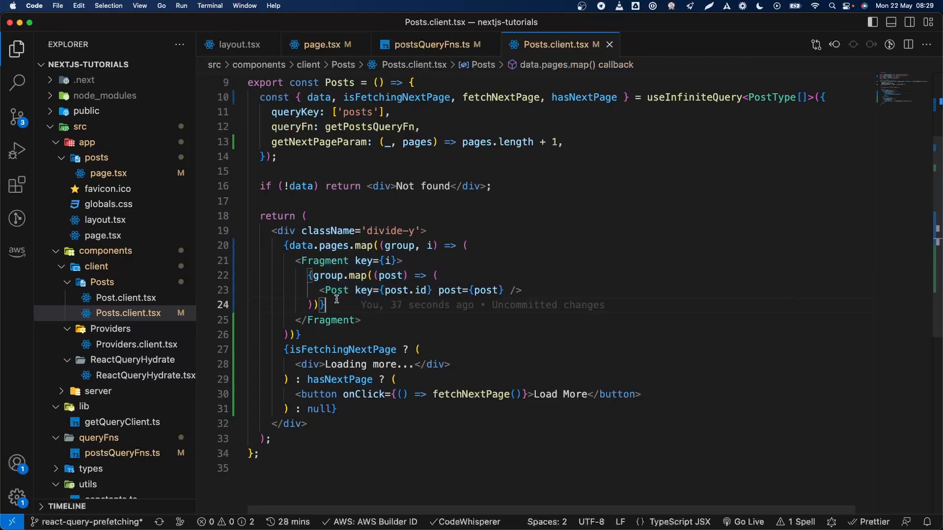
mouse_move(375, 275)
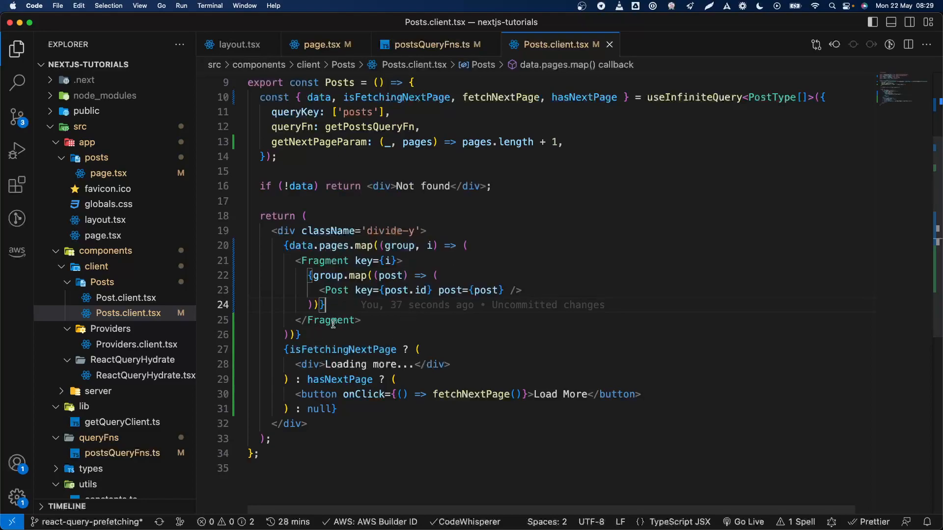
mouse_move(573, 401)
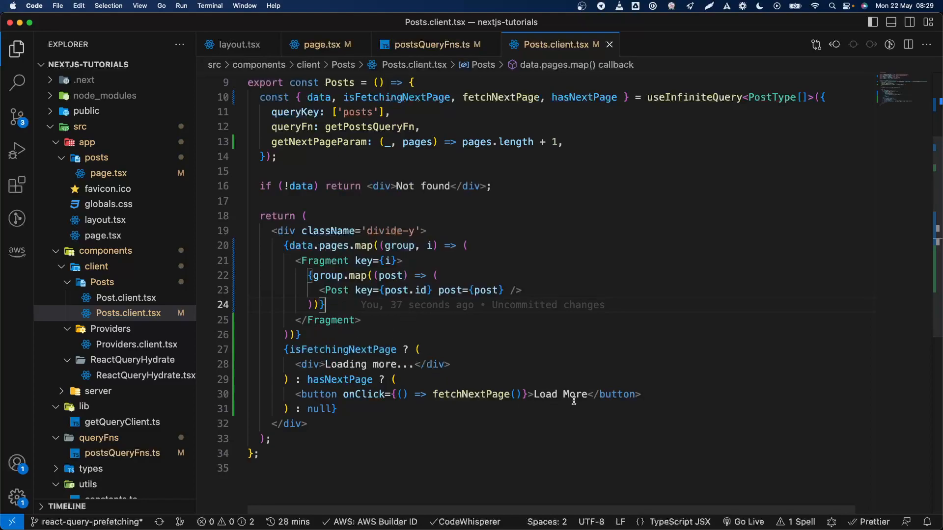
mouse_move(393, 328)
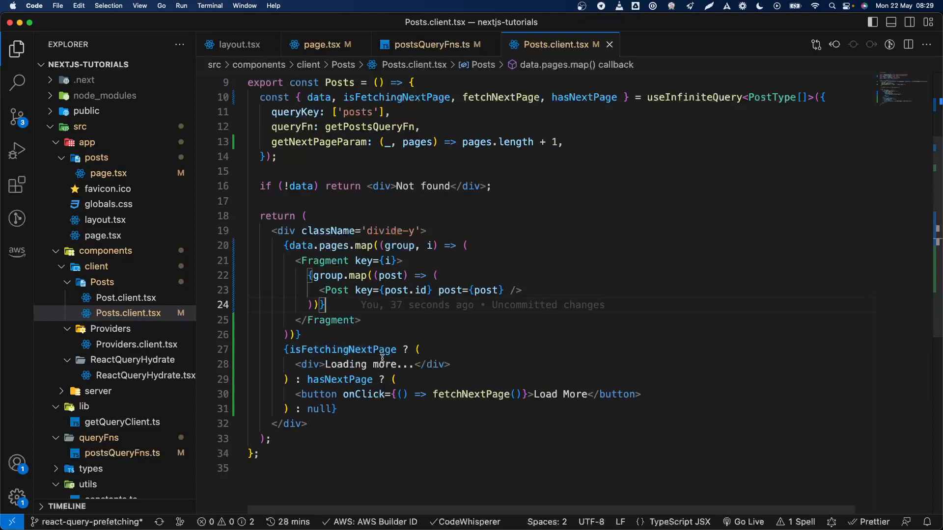
mouse_move(391, 379)
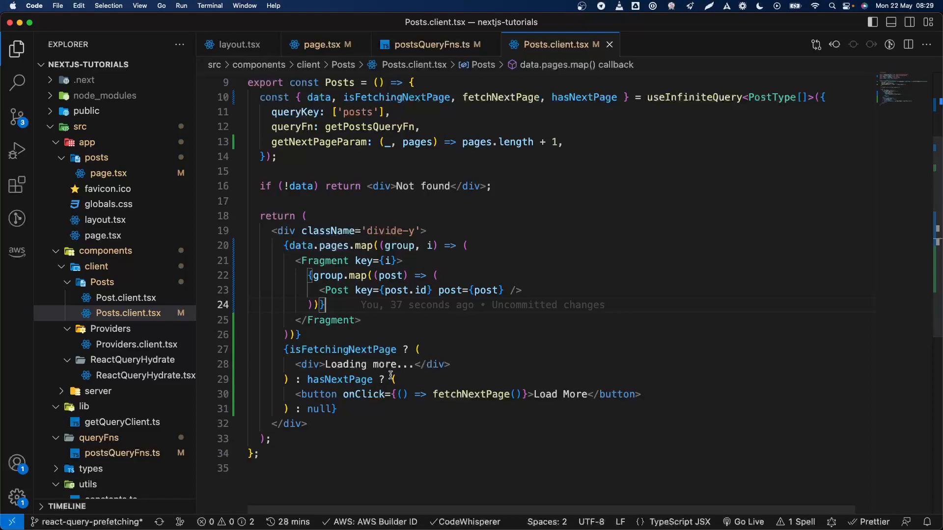
mouse_move(400, 290)
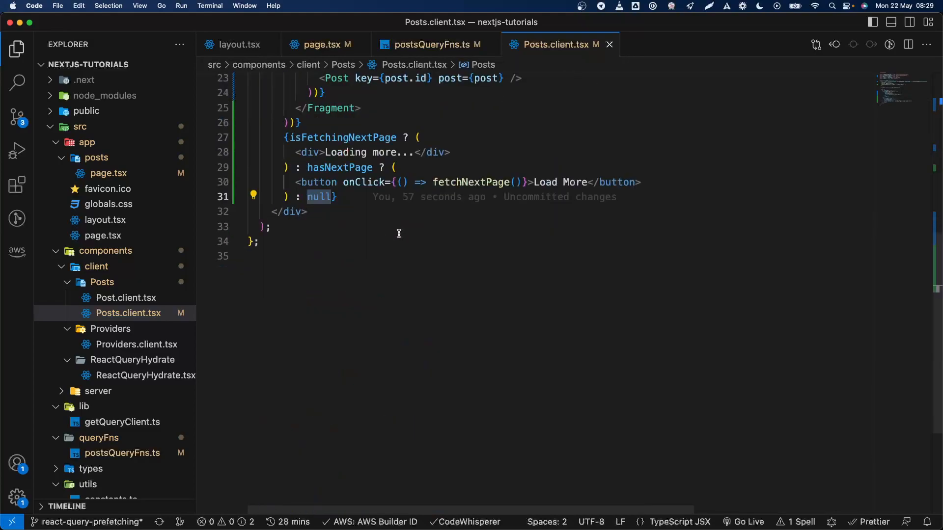
mouse_move(362, 227)
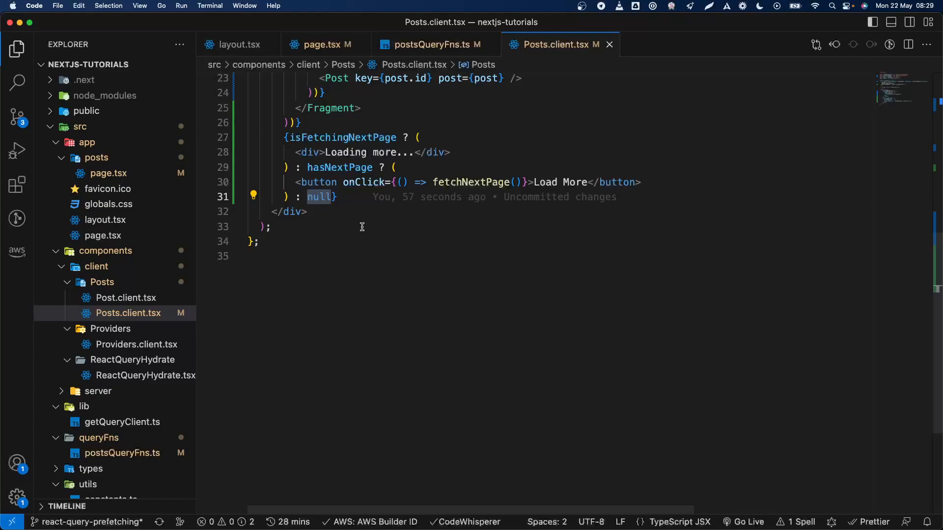
mouse_move(510, 219)
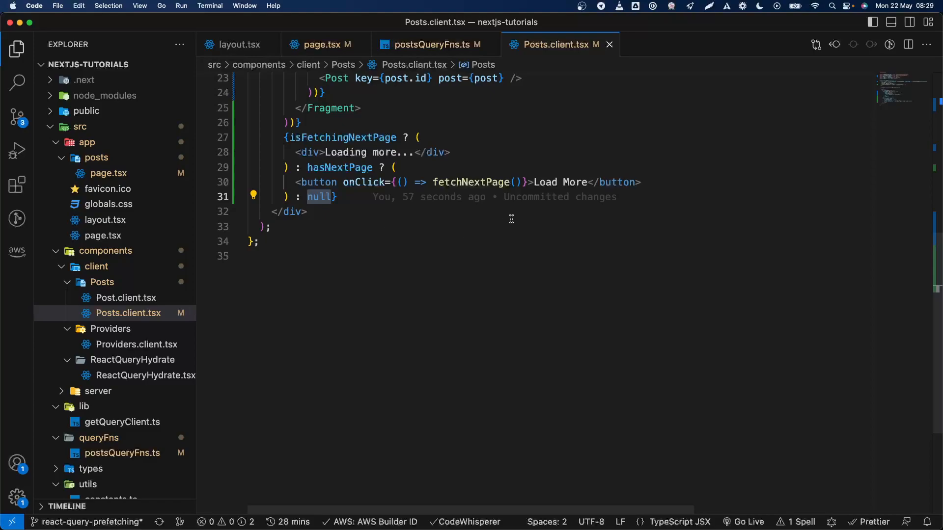
mouse_move(389, 259)
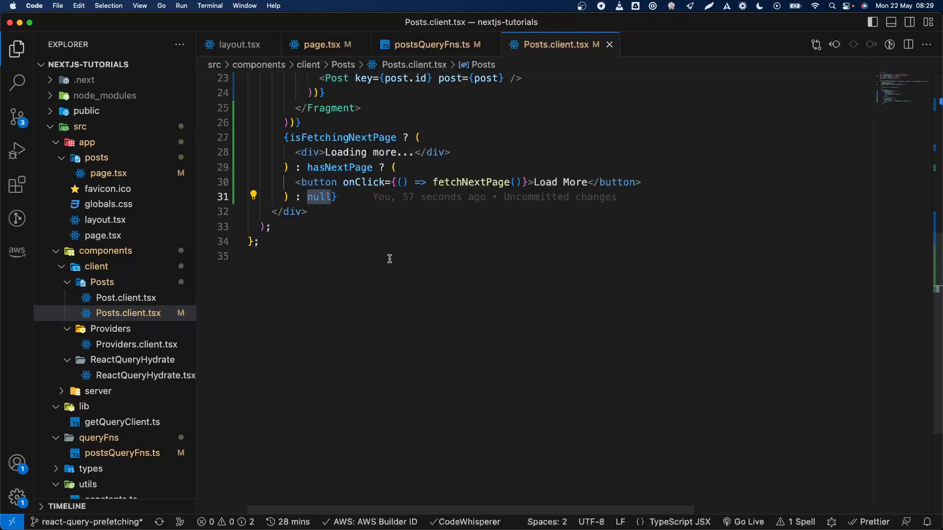